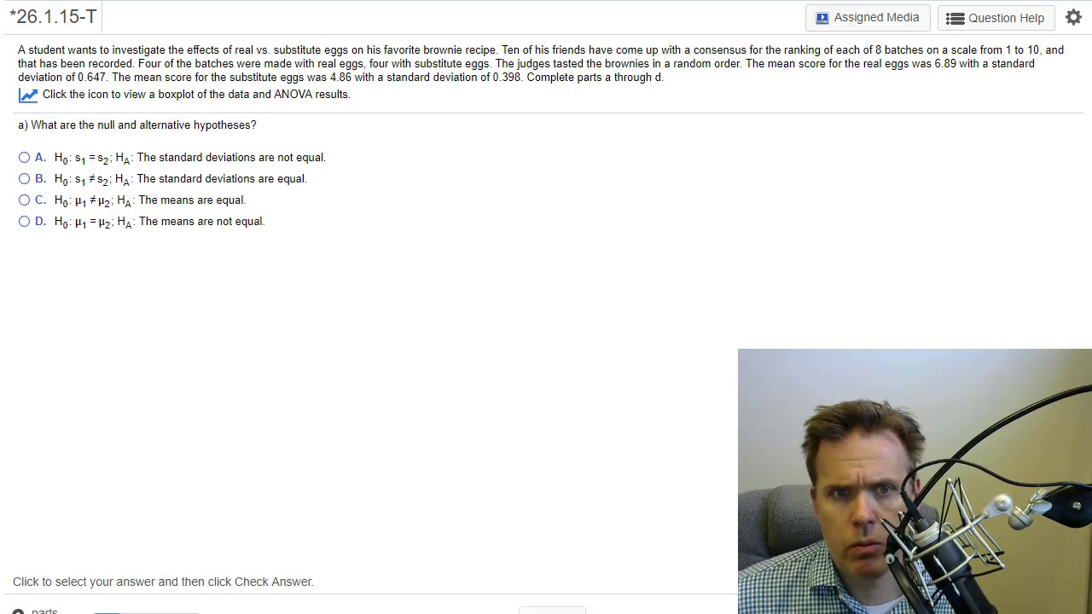
mouse_move(296, 40)
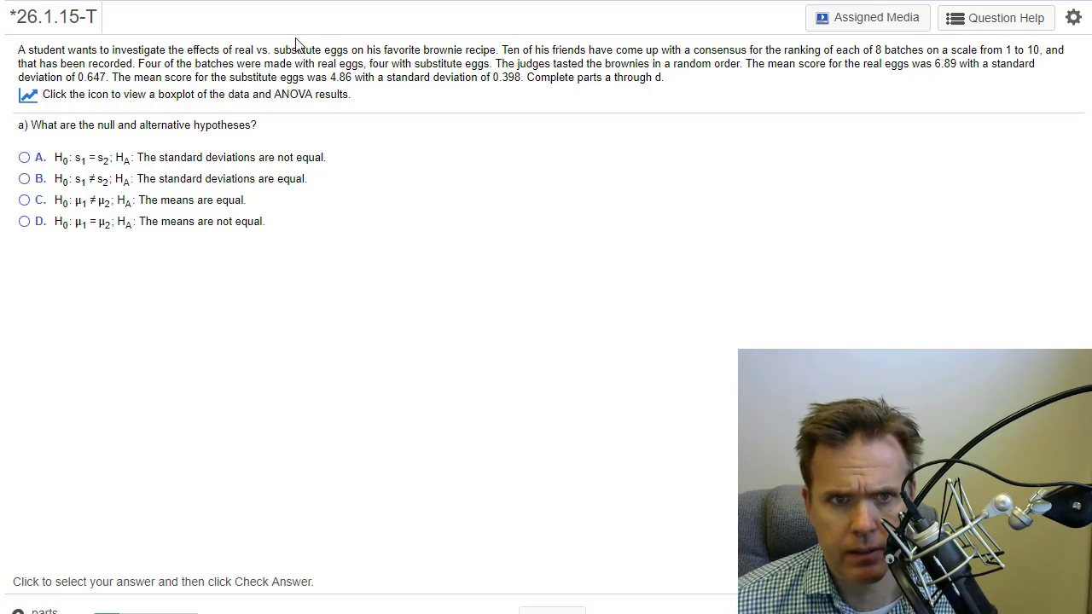
Open the boxplot of egg scores and the ANOVA results table, showing P-value 0.0018.
left_click(24, 92)
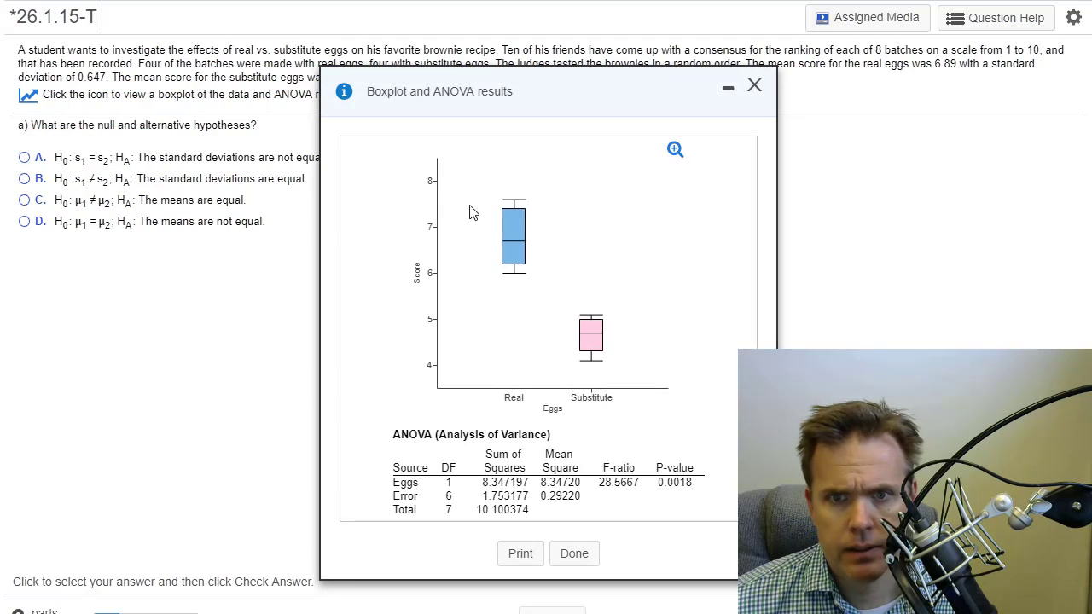
mouse_move(594, 404)
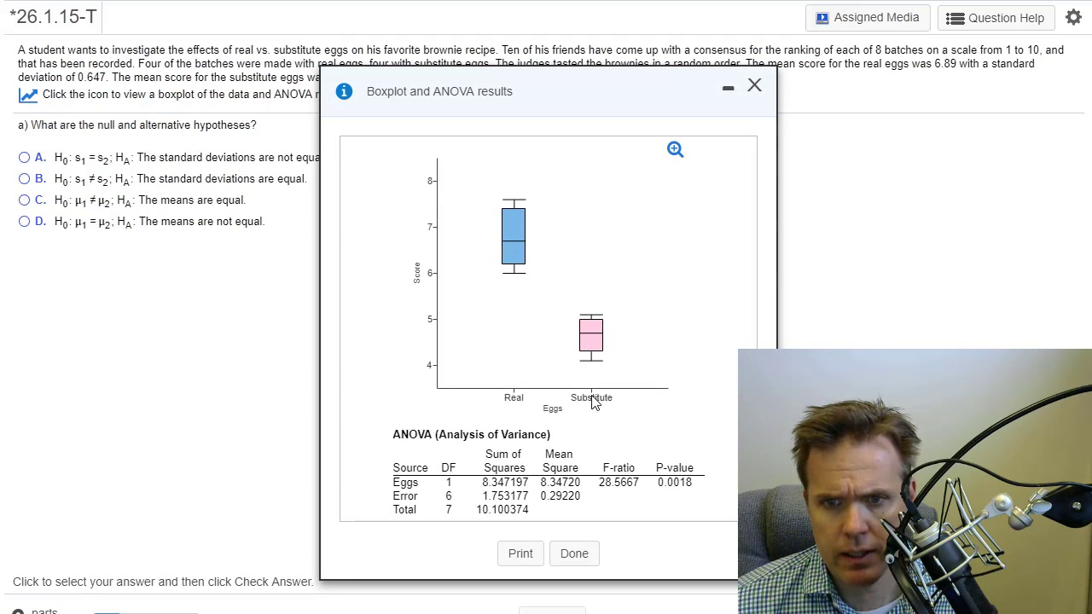
mouse_move(582, 313)
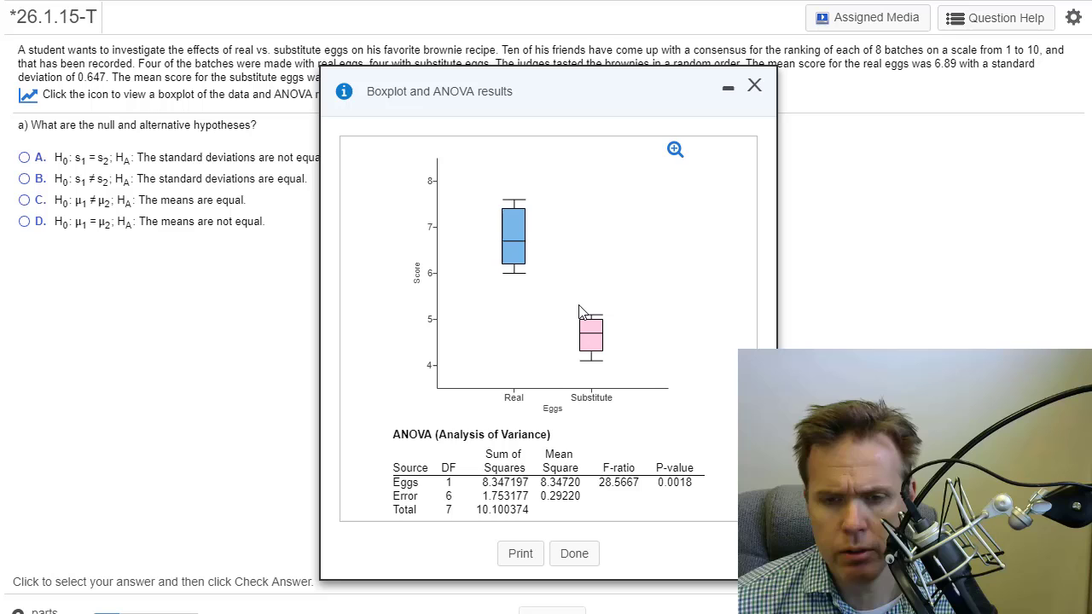
mouse_move(556, 410)
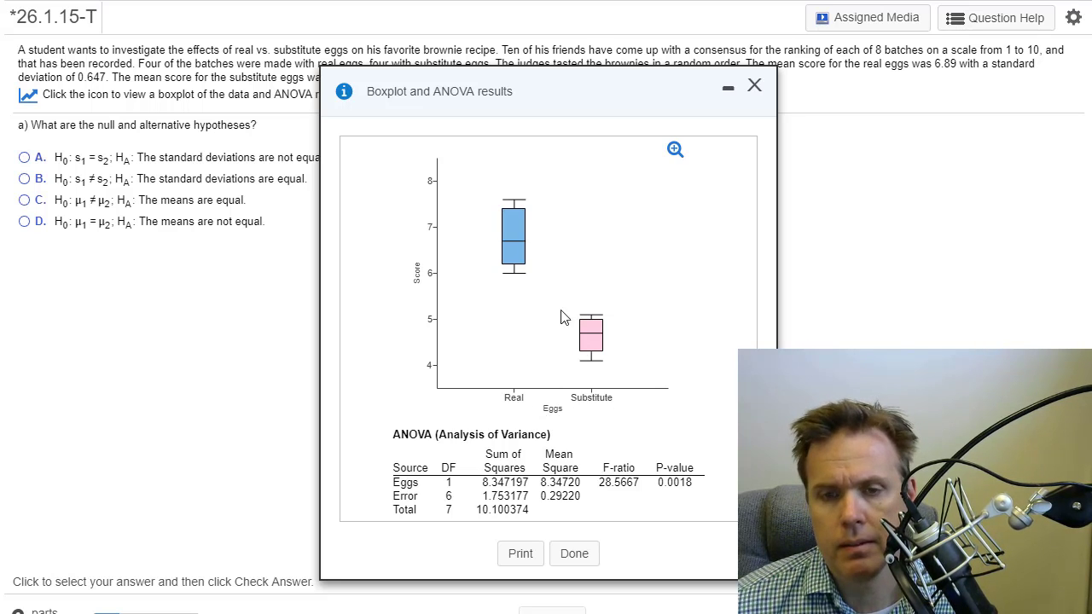
mouse_move(518, 289)
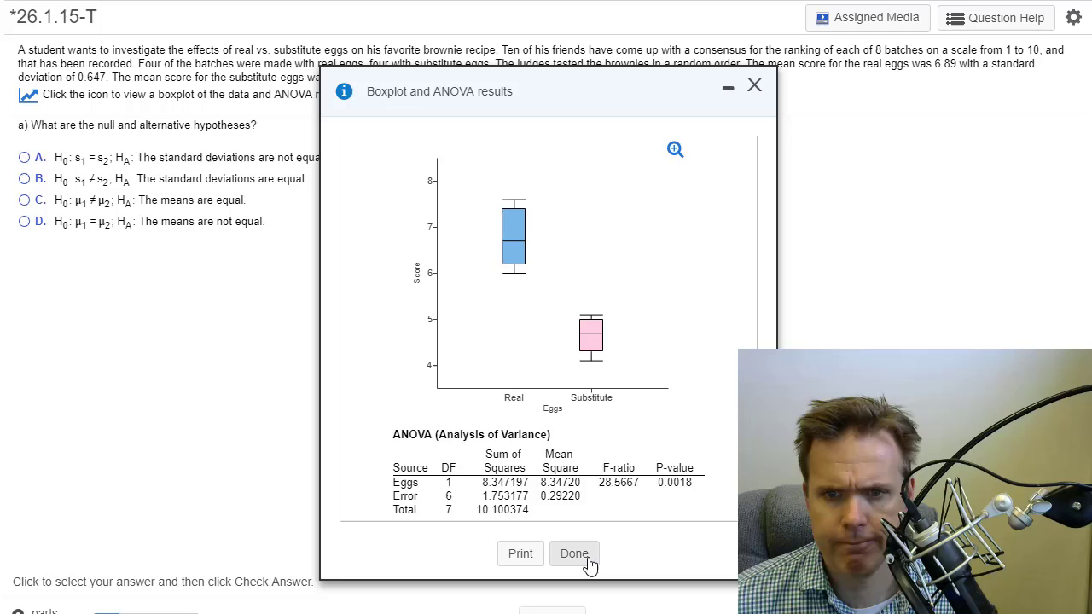
Close the results window and choose equal means as null, unequal means as alternative.
left_click(574, 554)
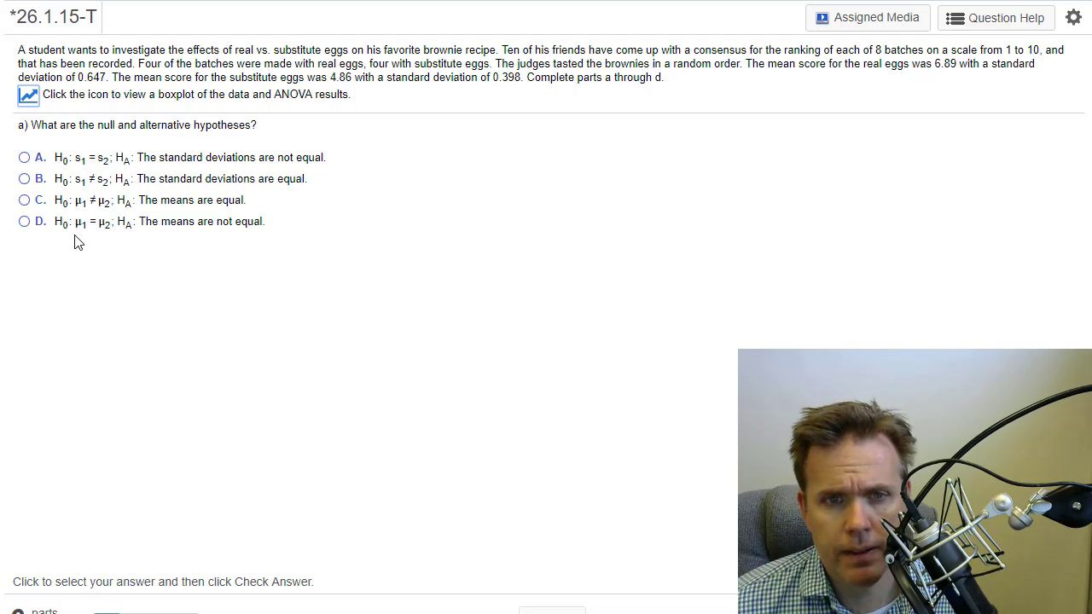
mouse_move(162, 322)
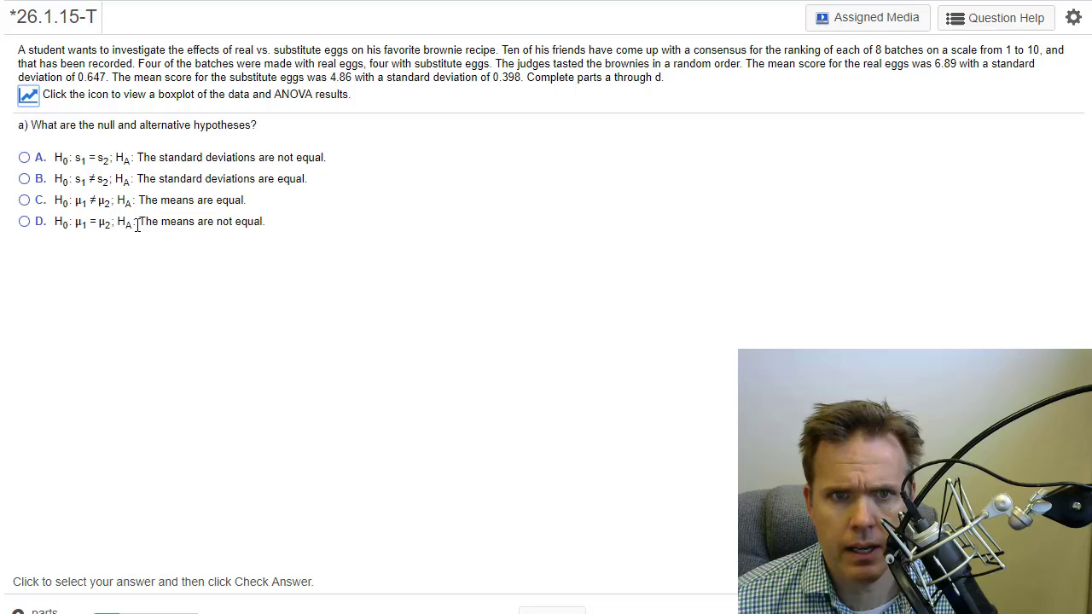
mouse_move(70, 232)
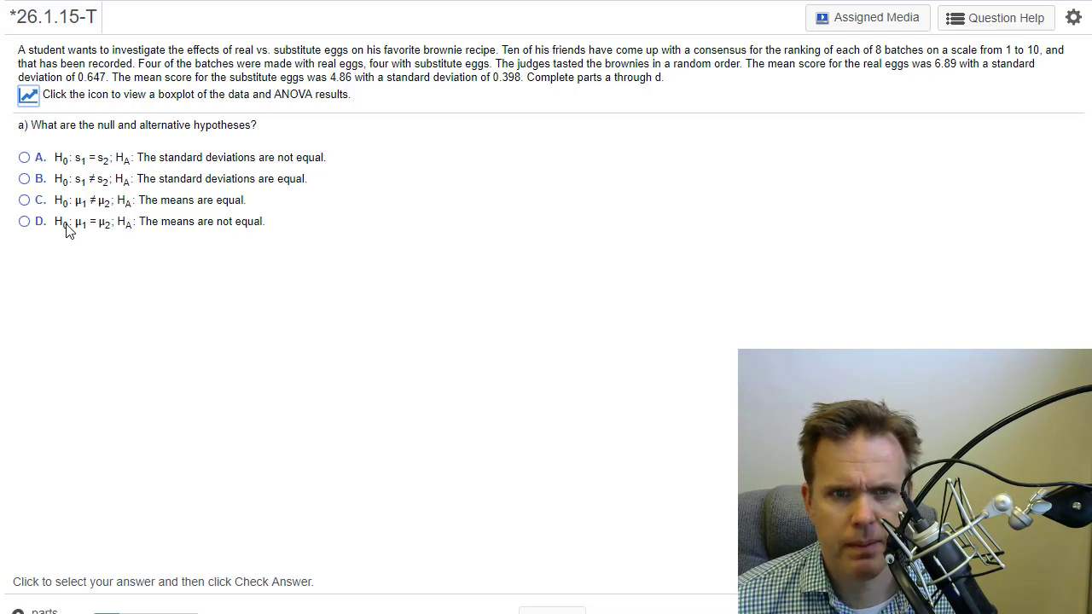
mouse_move(23, 247)
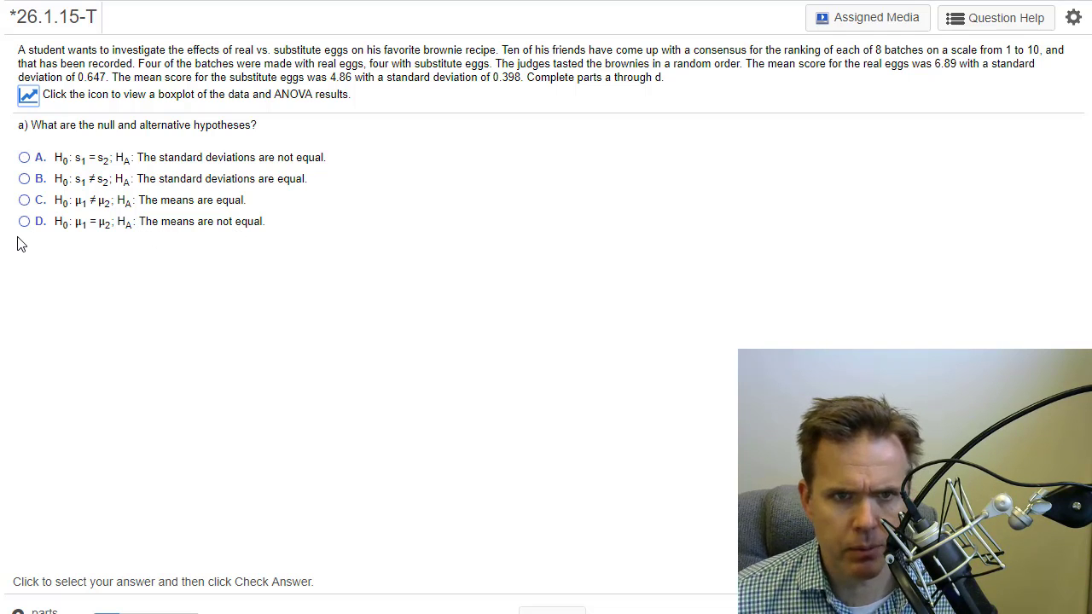
left_click(27, 221)
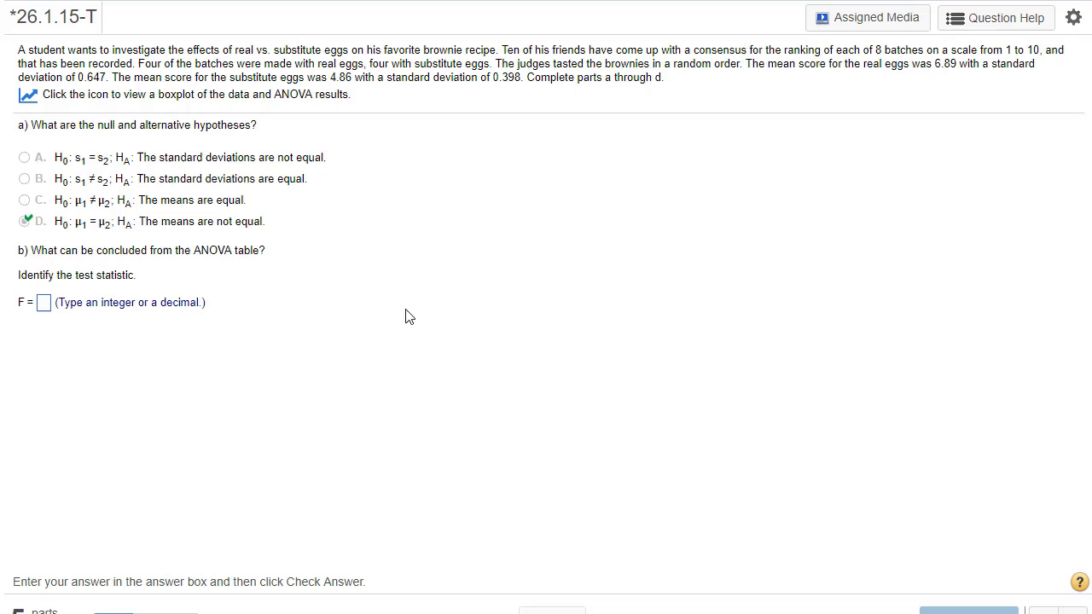
mouse_move(159, 290)
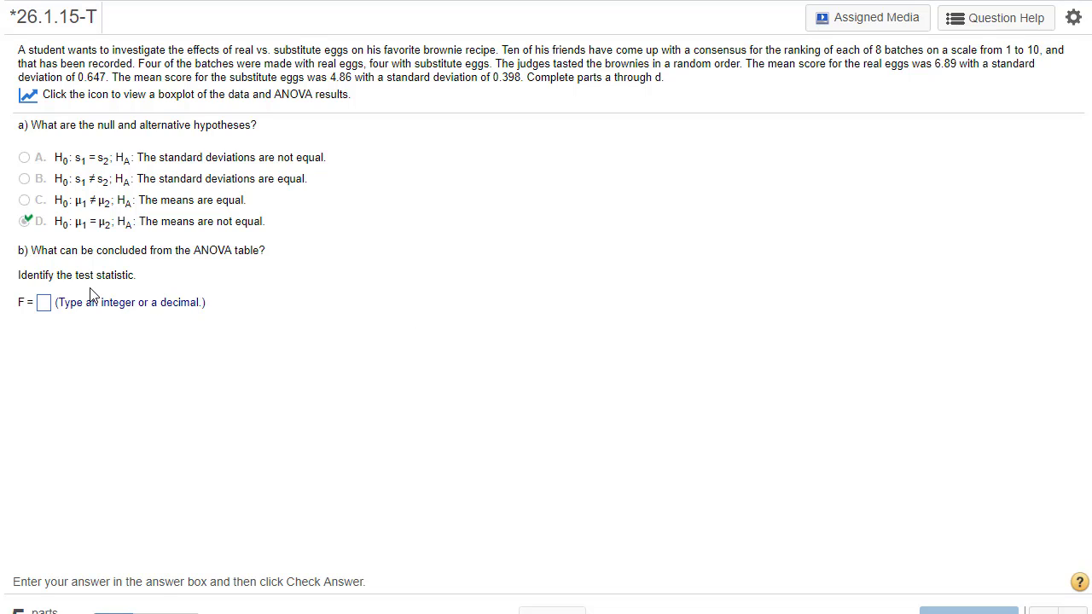
Reopen the ANOVA results and enter F statistic 28.56 and P-value .0018.
left_click(28, 94)
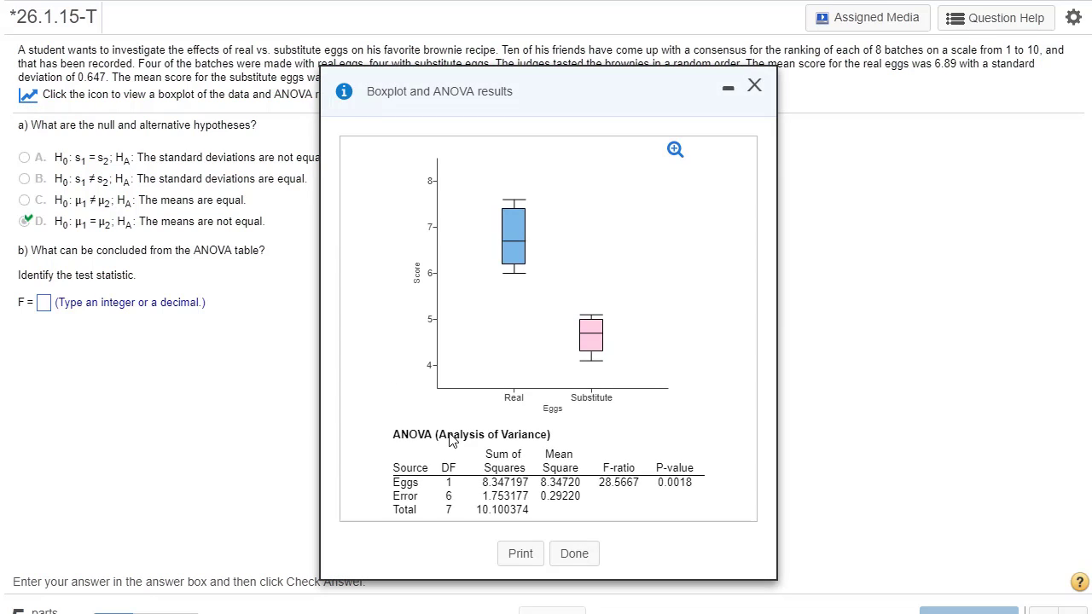
mouse_move(611, 508)
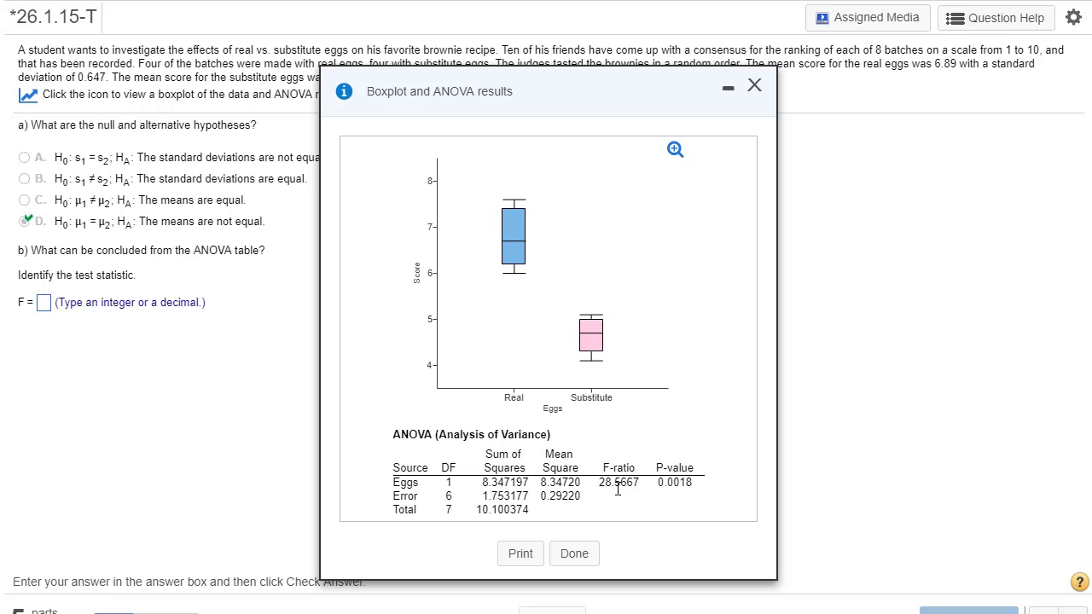
left_click(44, 302)
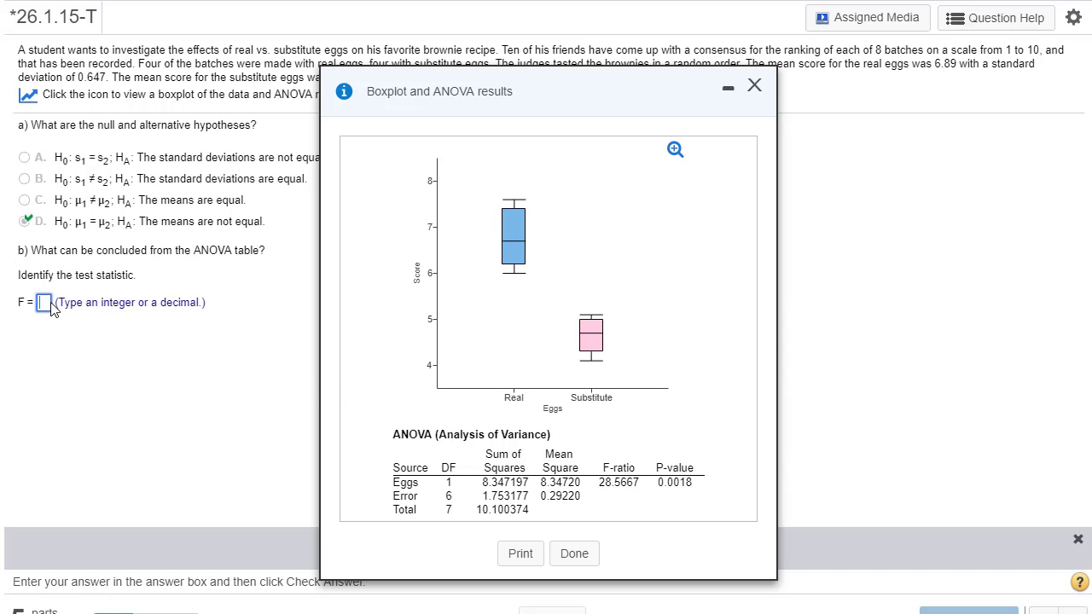
type("28.5667")
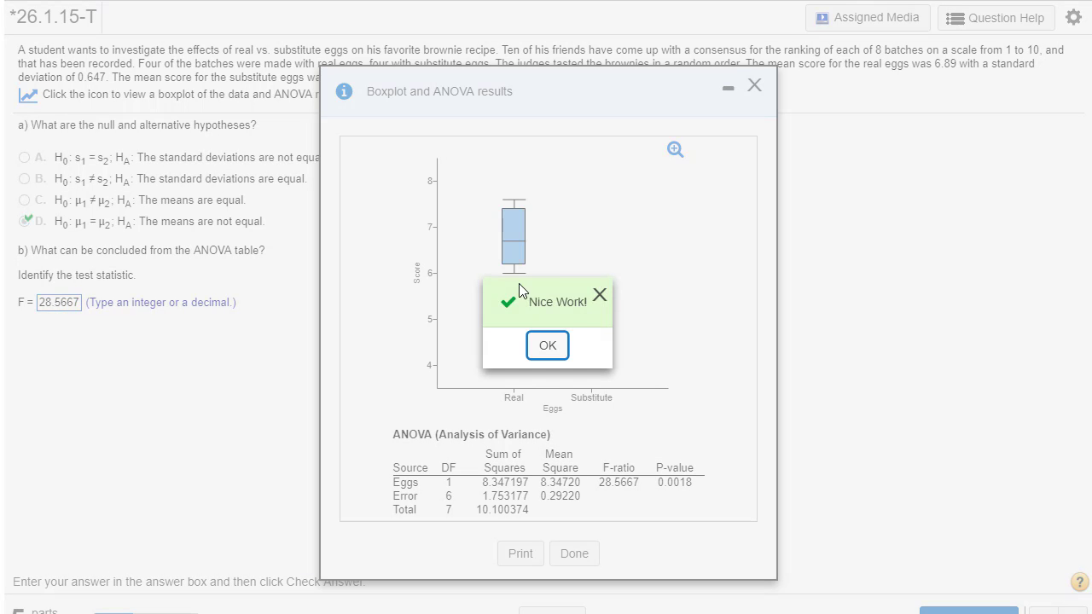
left_click(547, 346)
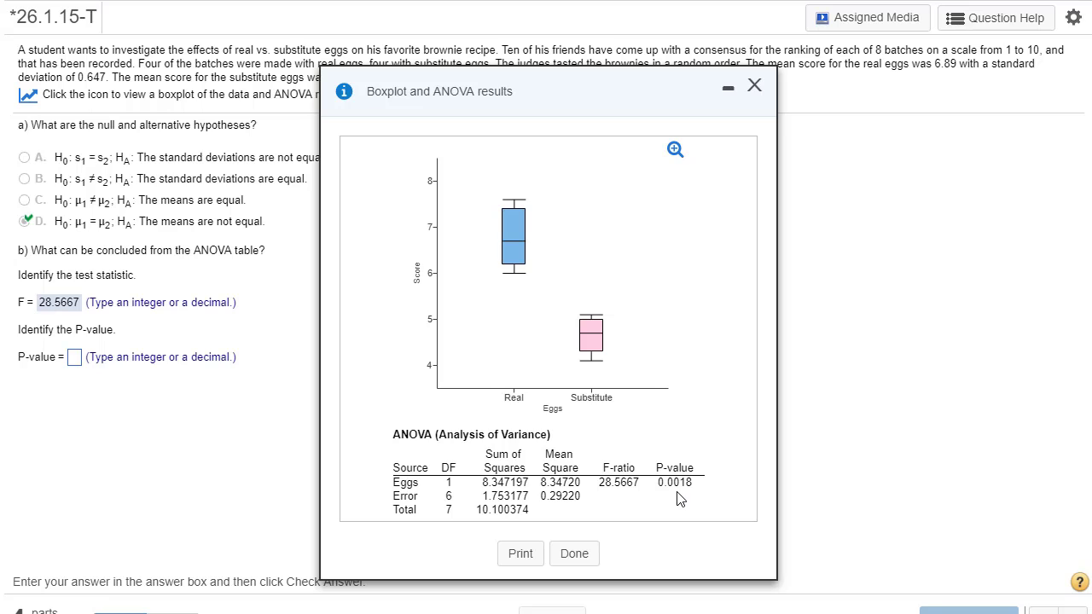
left_click(75, 357)
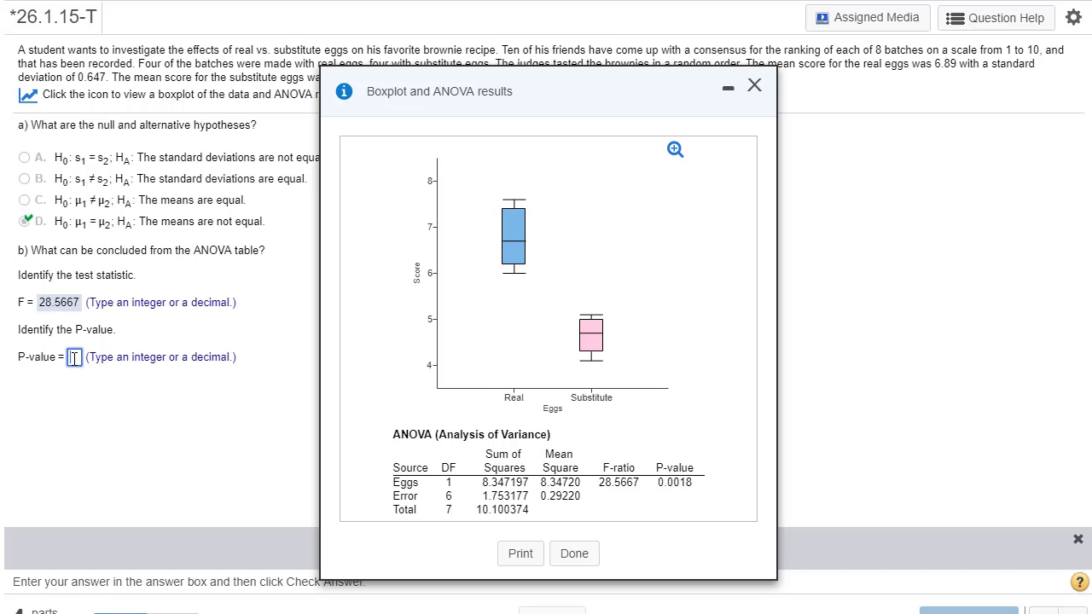
type(".0018")
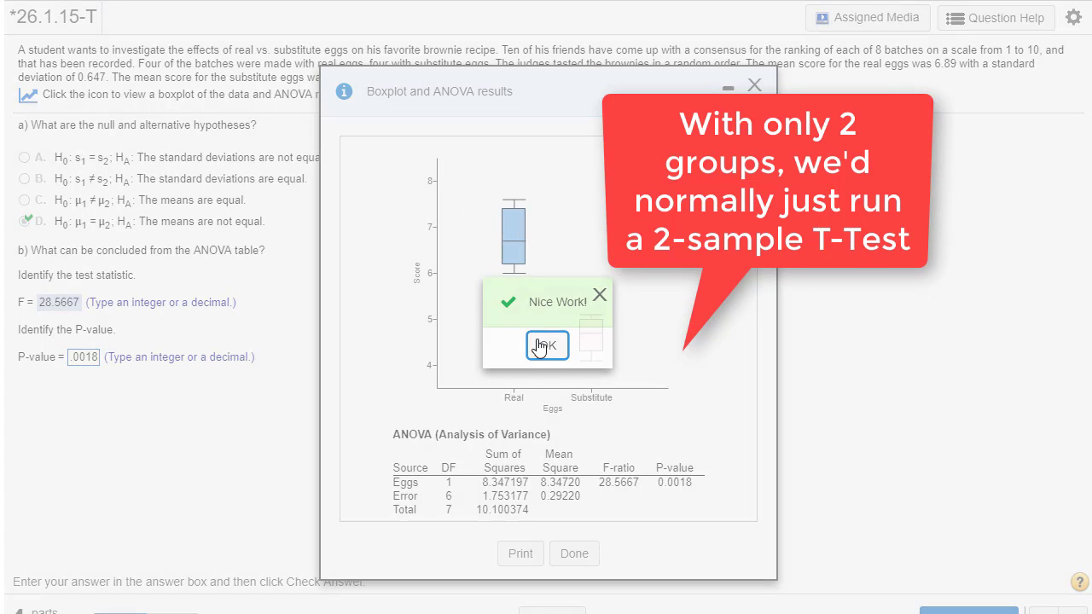
Conclude to reject the null: real eggs have a different mean score, and check it.
left_click(547, 345)
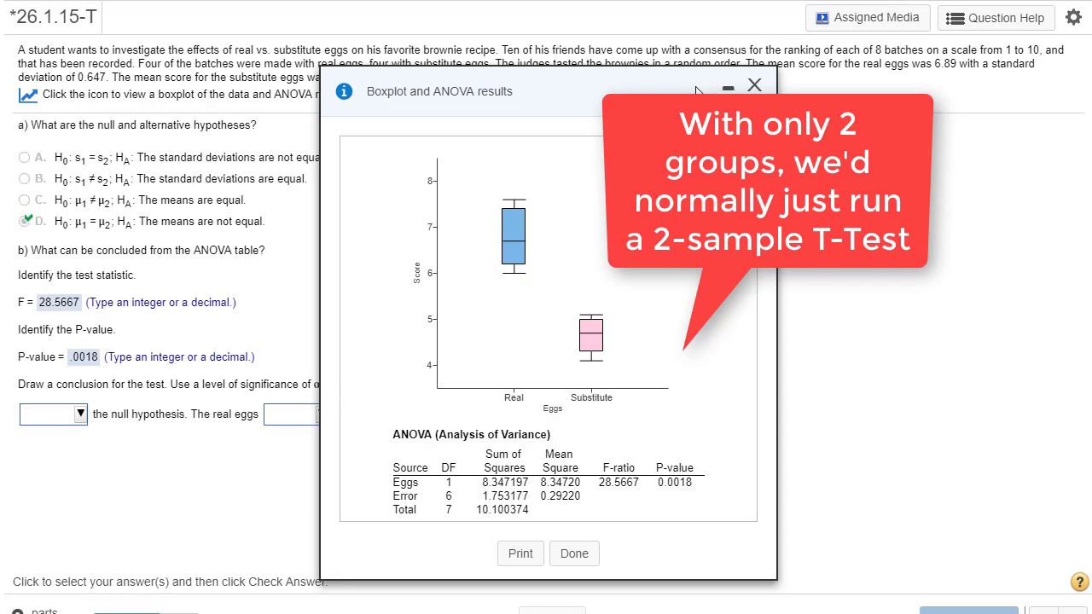
left_click(574, 554)
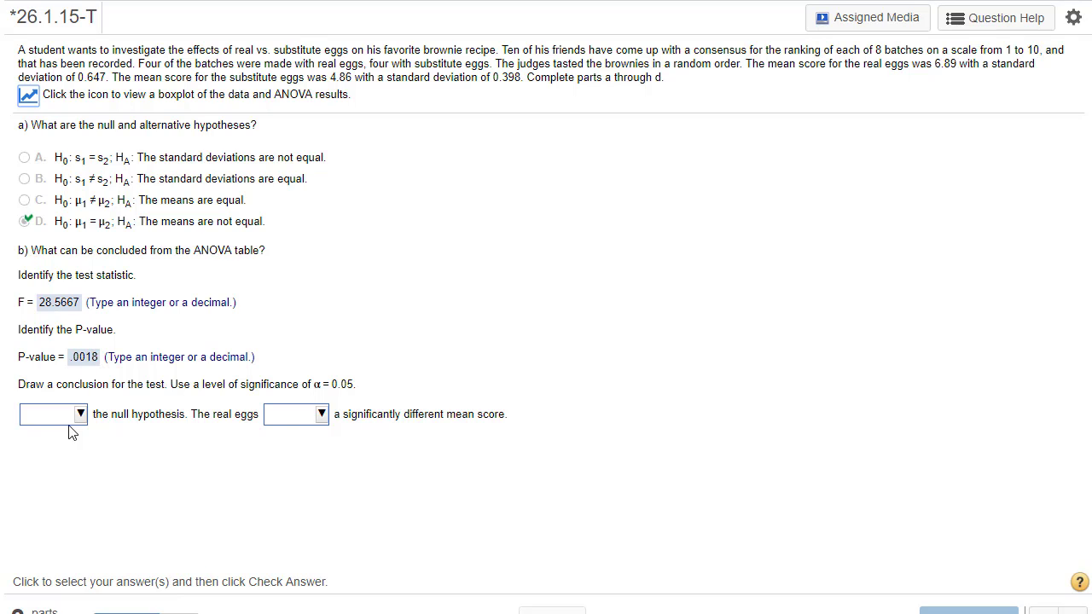
left_click(77, 414)
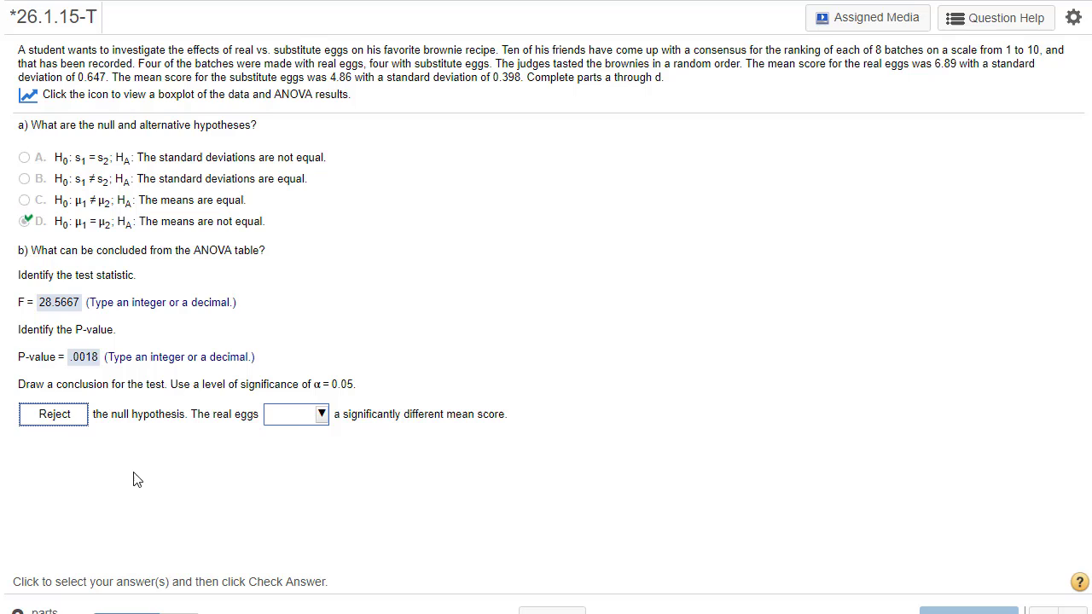
left_click(320, 414)
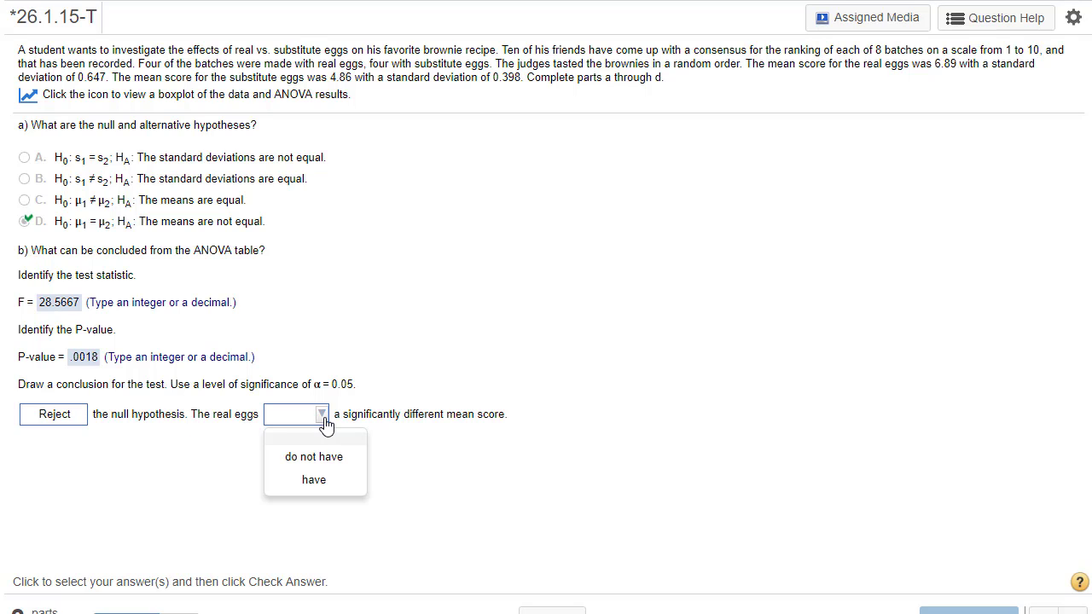
left_click(313, 479)
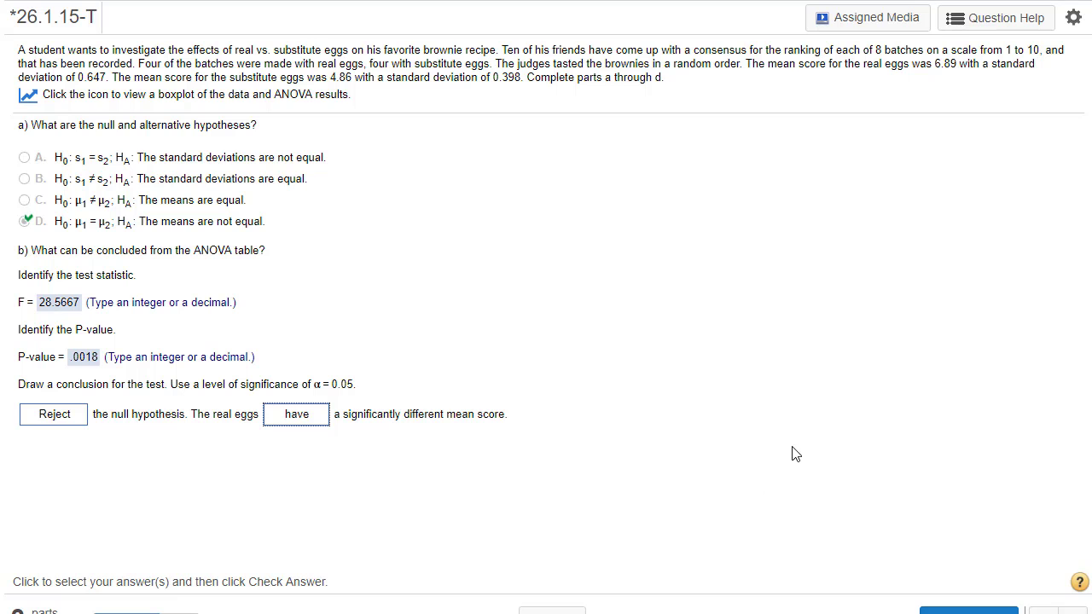
left_click(968, 612)
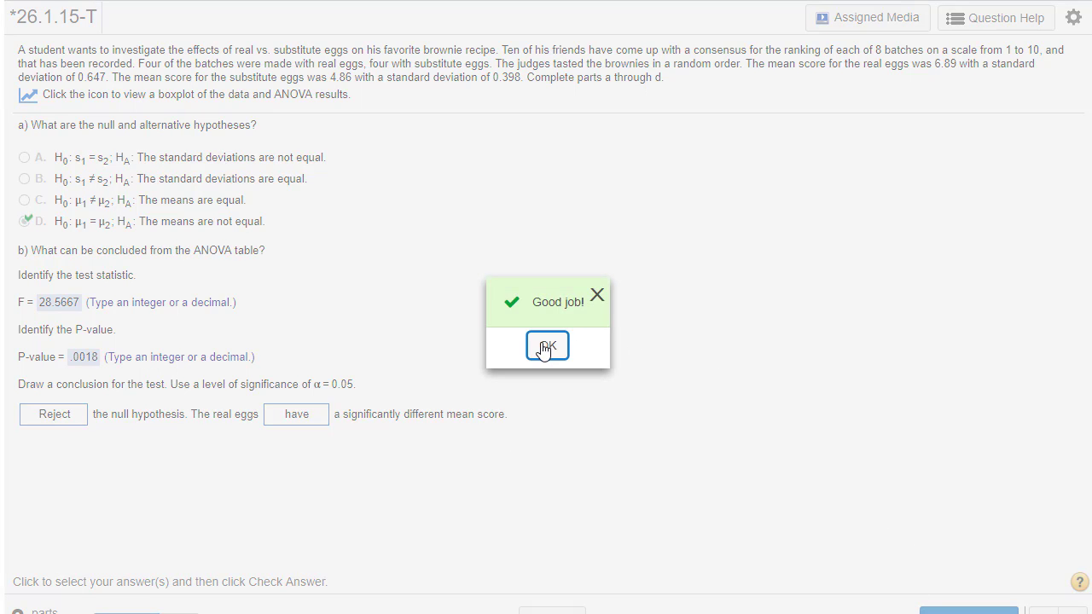
Mark independence and equal variance as reasonable for part c and submit.
left_click(547, 346)
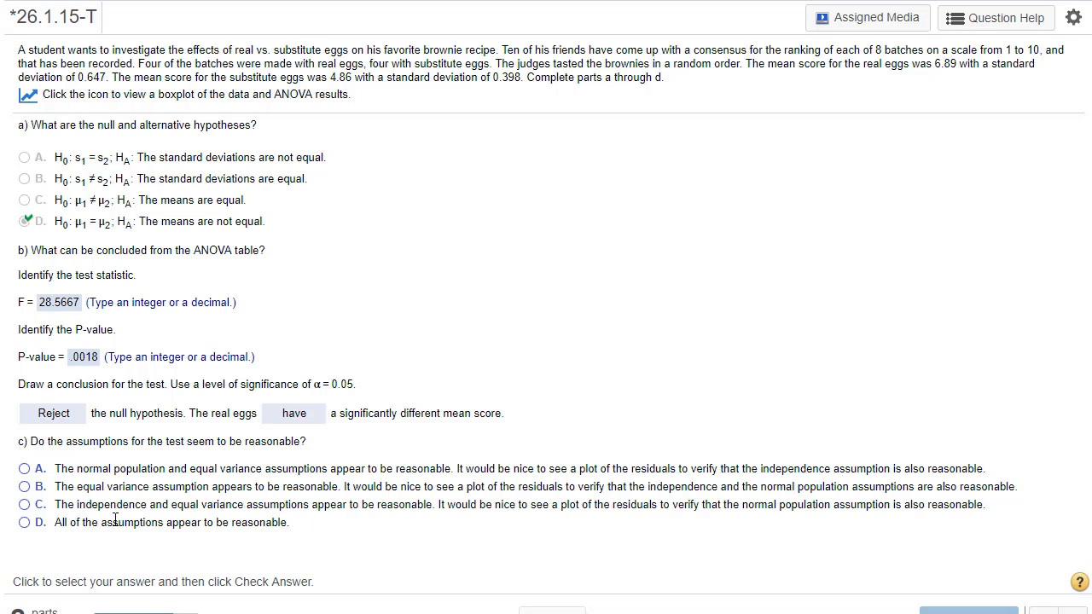
mouse_move(454, 527)
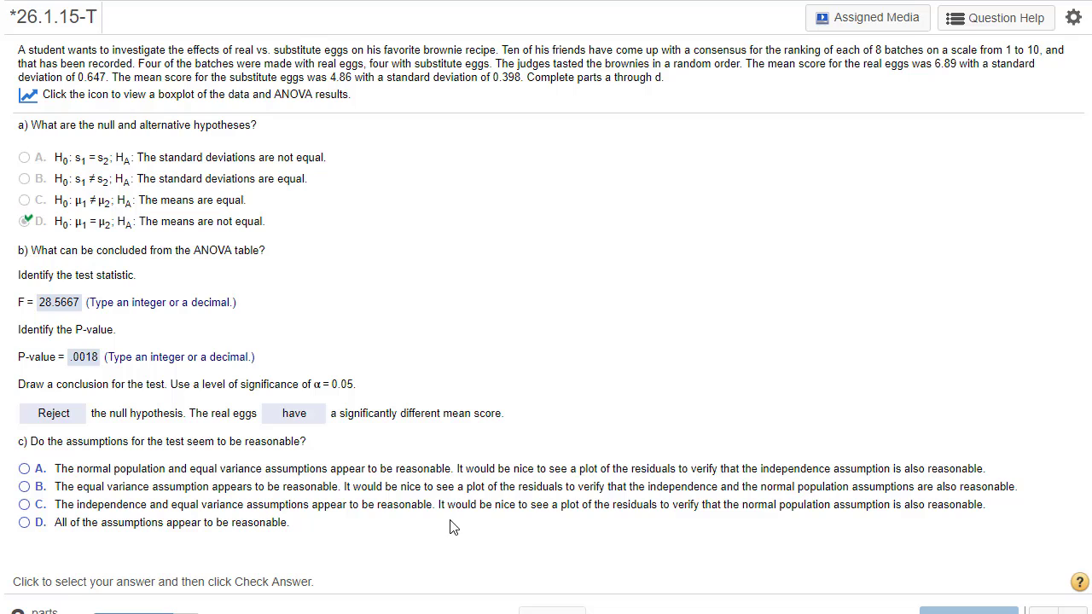
mouse_move(650, 521)
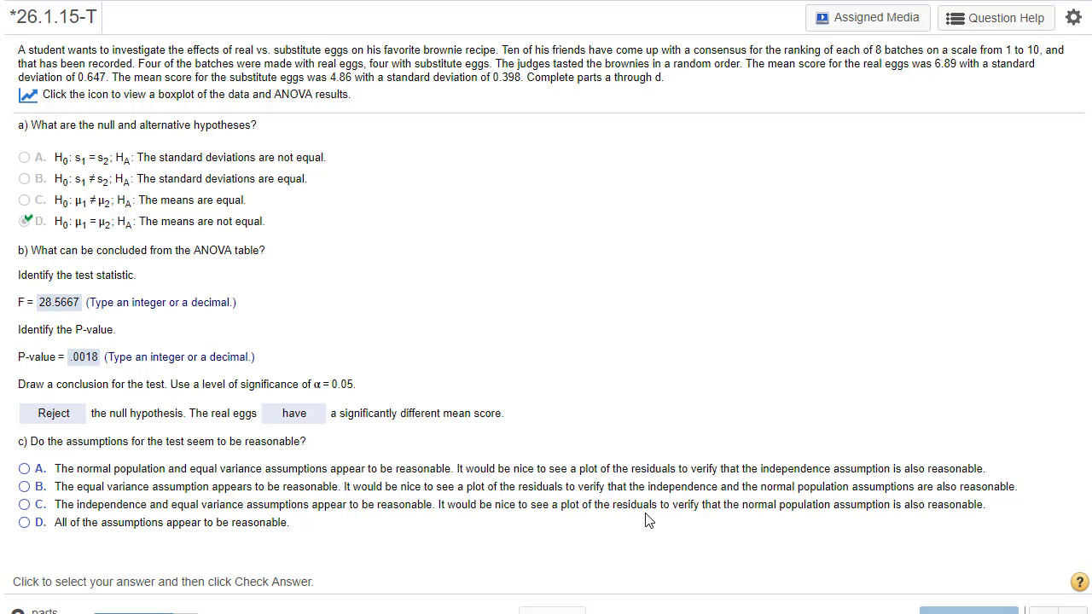
mouse_move(48, 509)
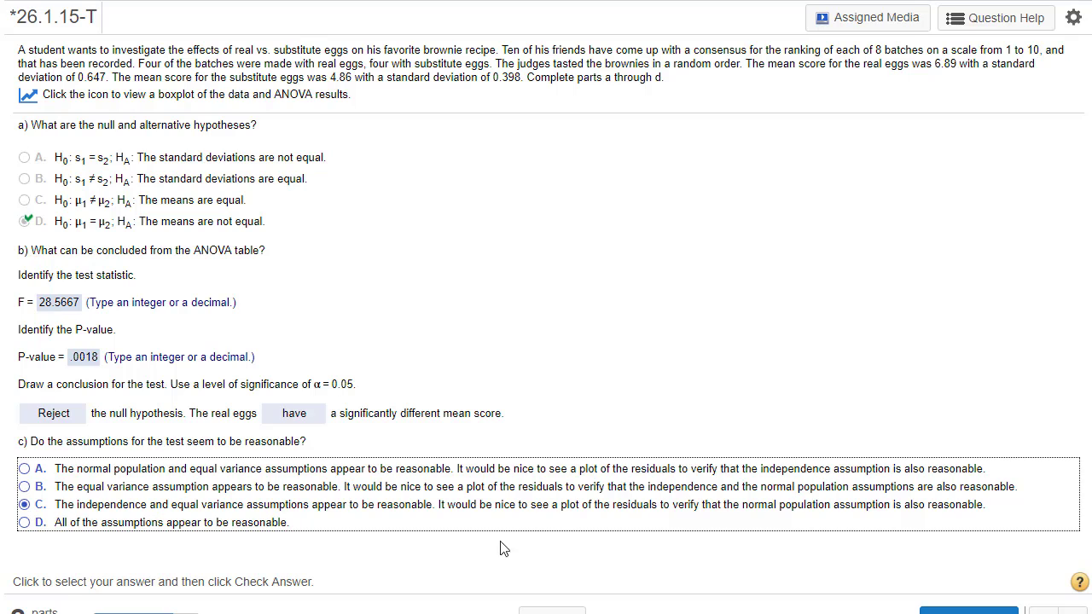
mouse_move(559, 468)
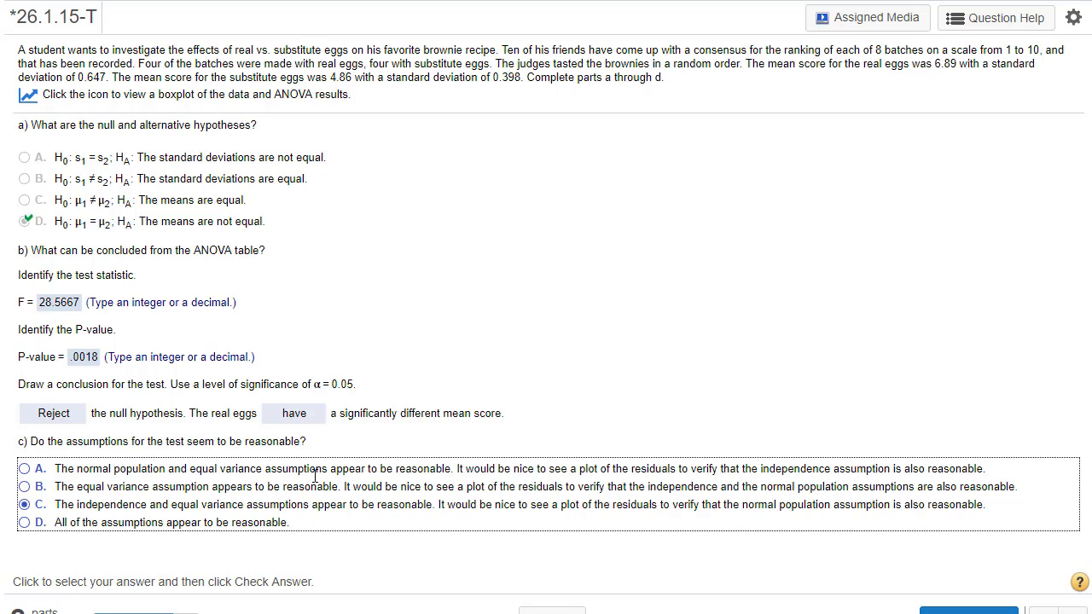
mouse_move(838, 486)
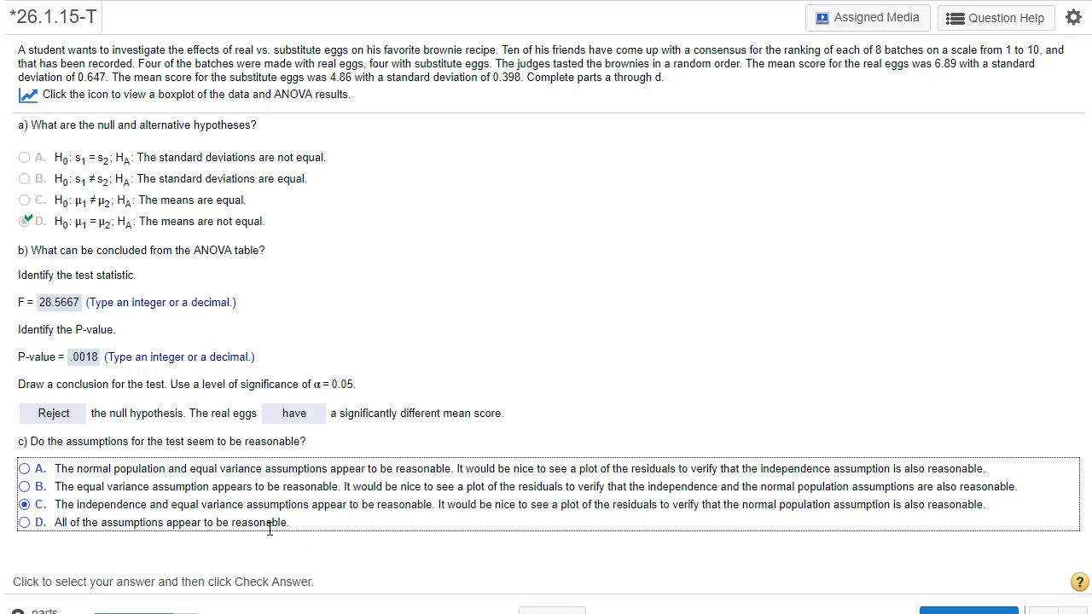
left_click(24, 503)
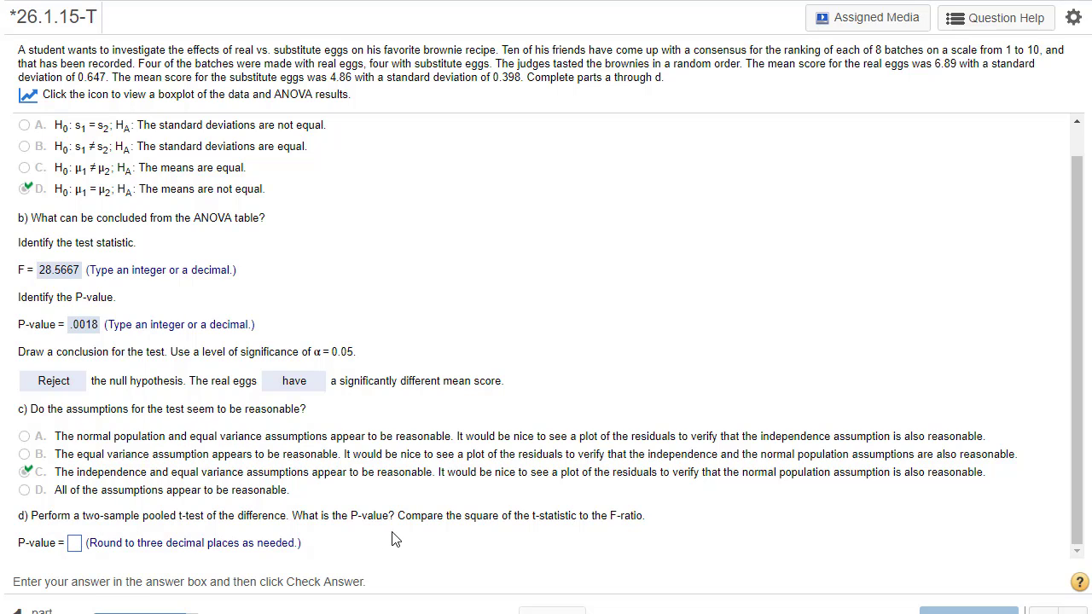
mouse_move(368, 538)
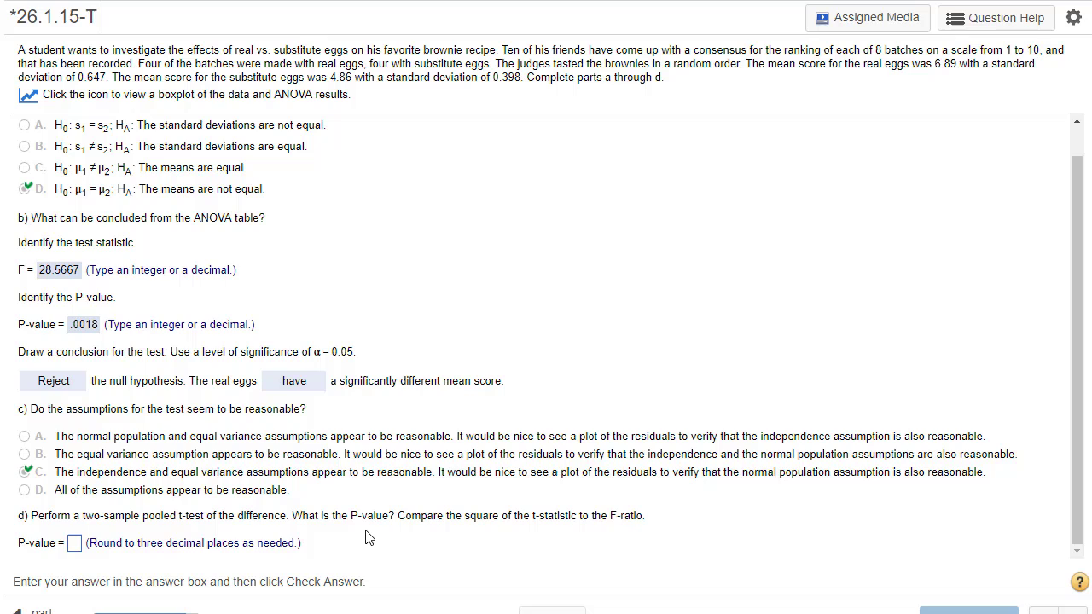
mouse_move(441, 533)
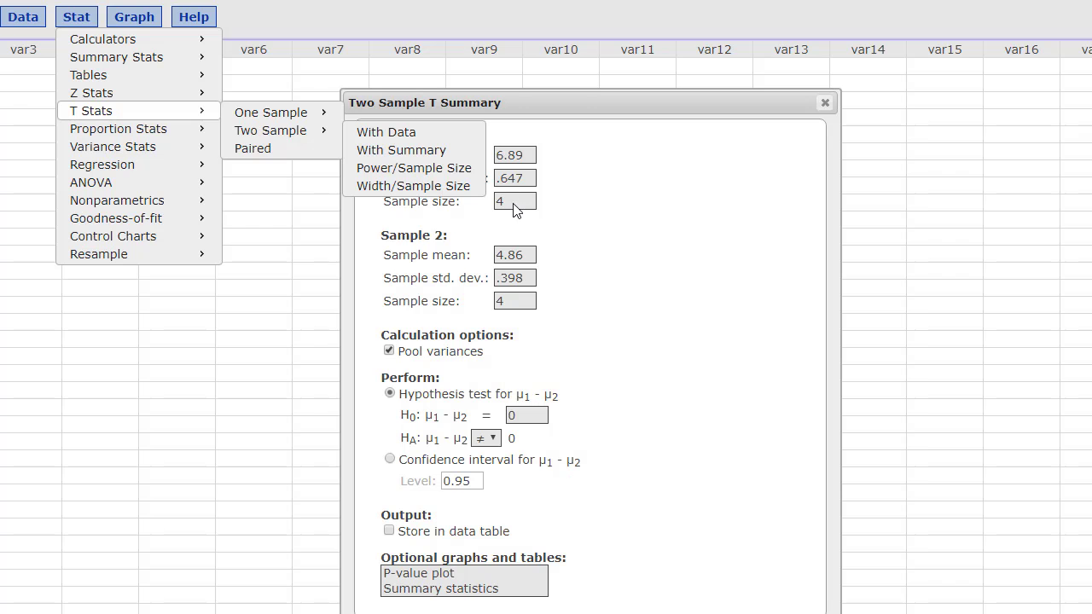
mouse_move(122, 114)
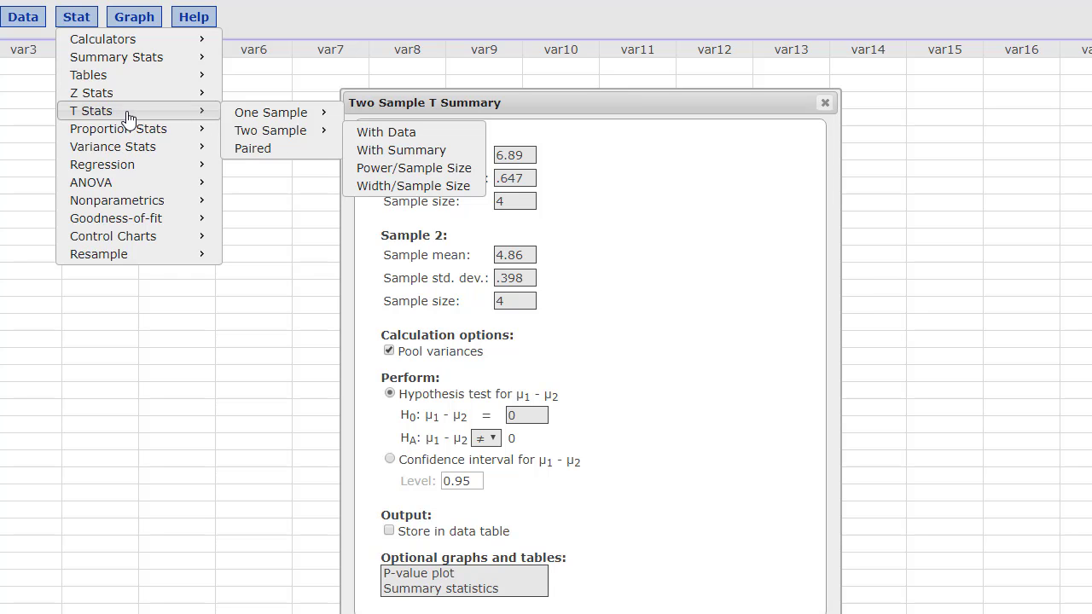
mouse_move(269, 129)
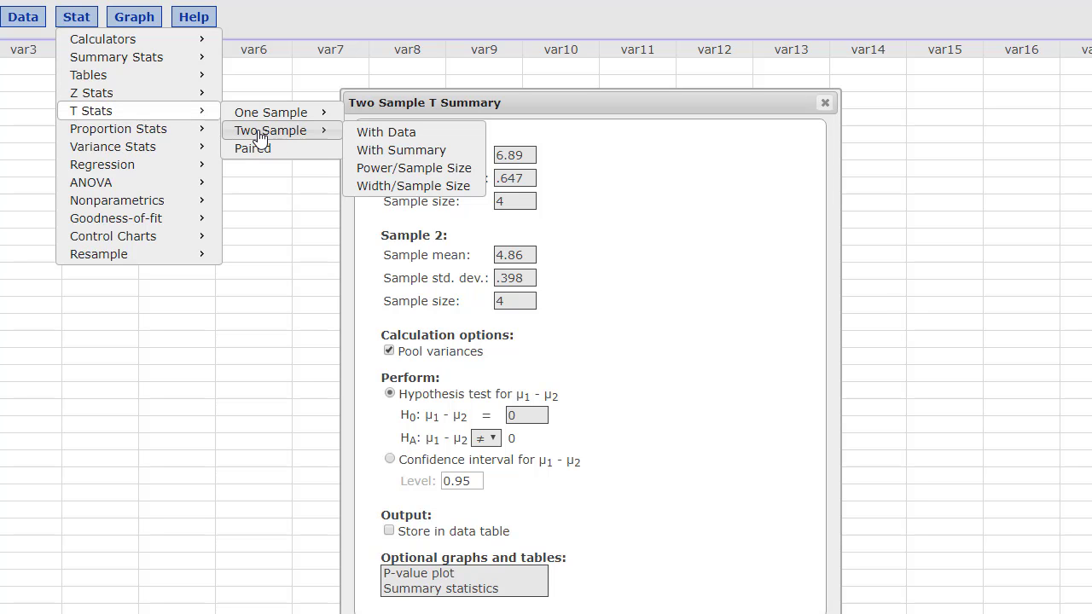
mouse_move(401, 150)
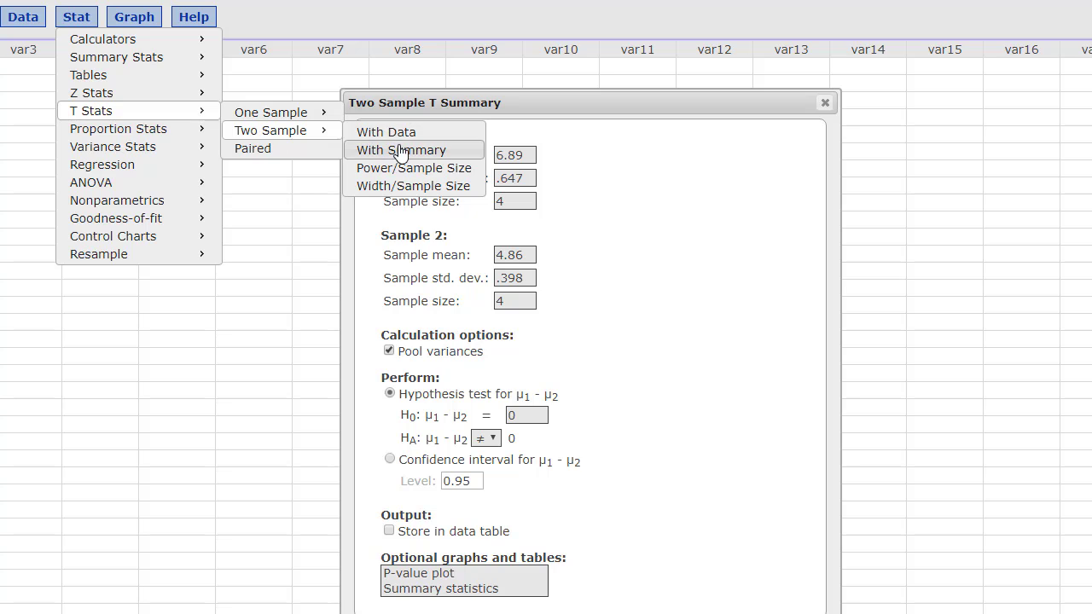
Reopen StatCrunch's two-sample t summary tool with the egg statistics for a pooled test.
left_click(402, 150)
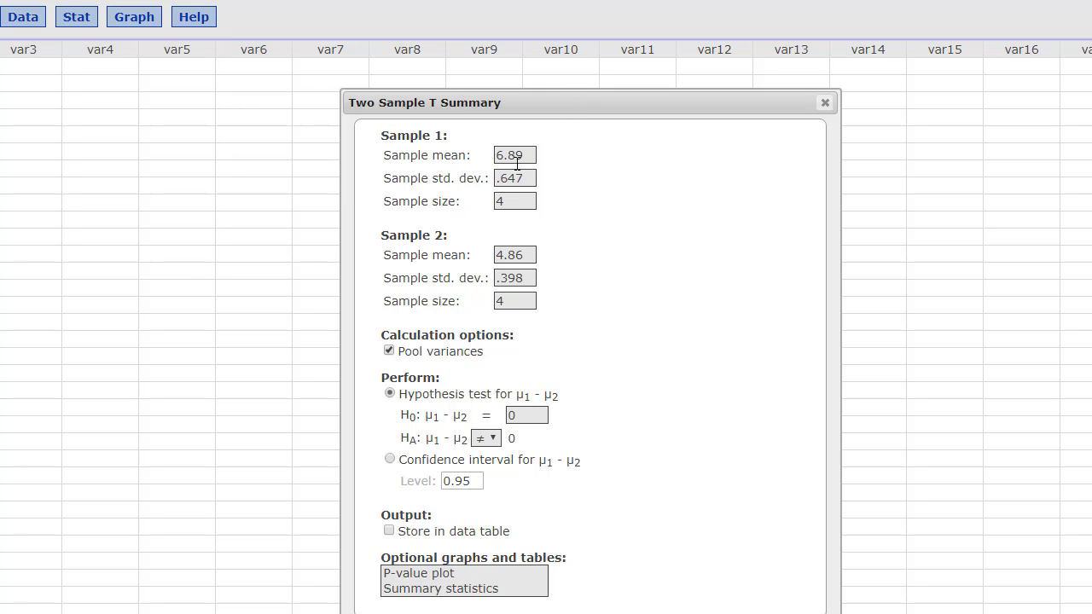
mouse_move(538, 345)
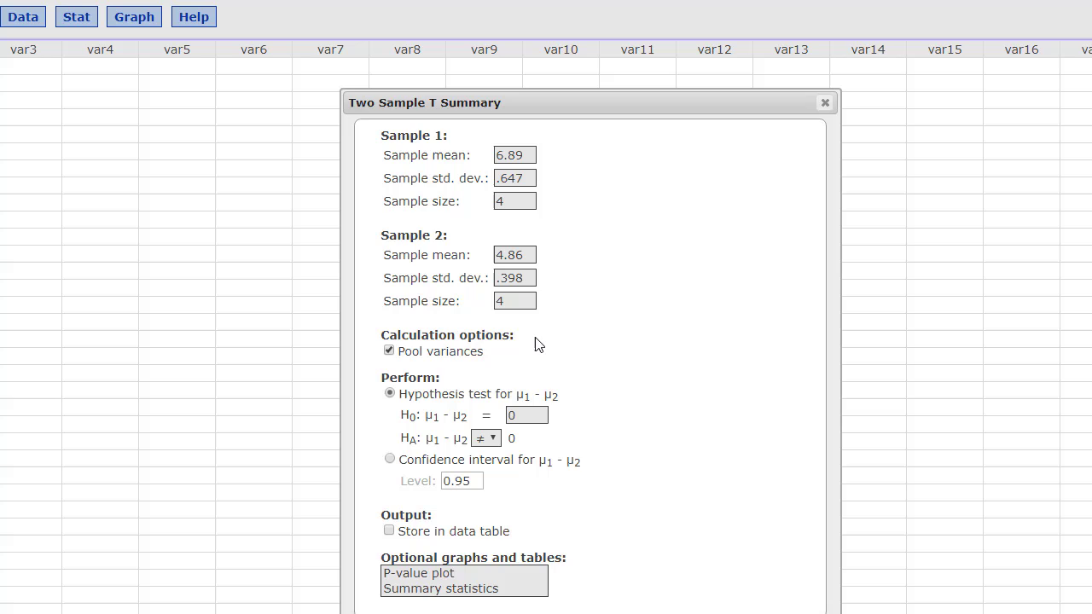
left_click(514, 154)
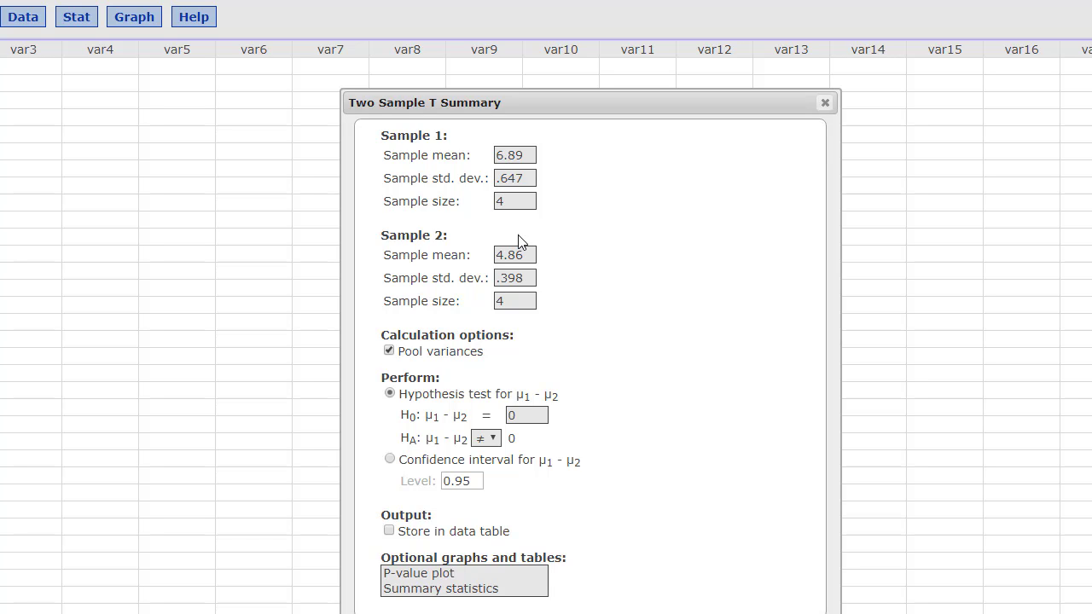
mouse_move(393, 368)
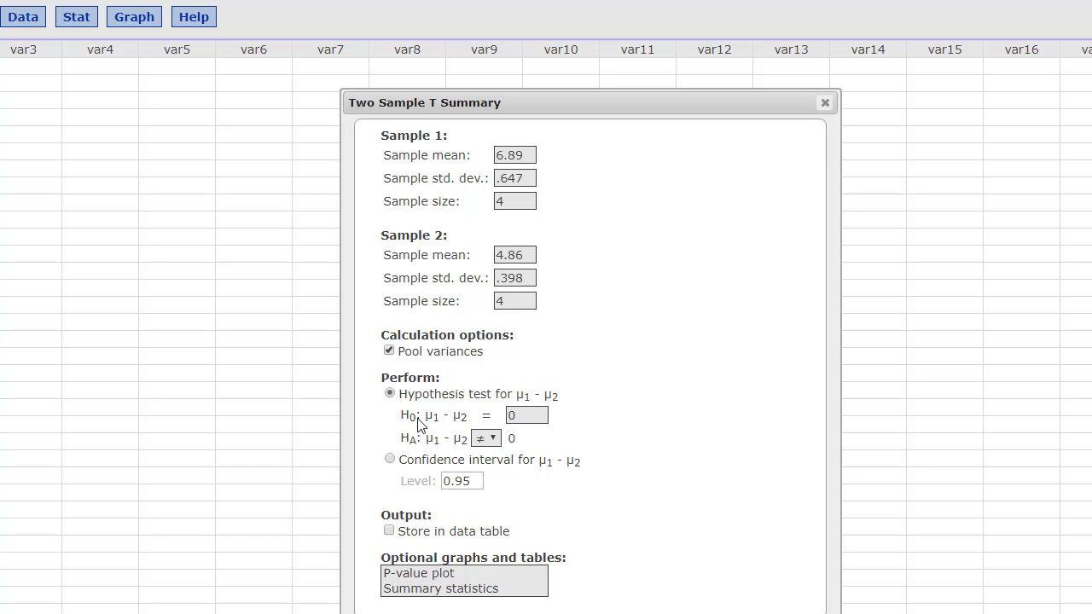
mouse_move(442, 454)
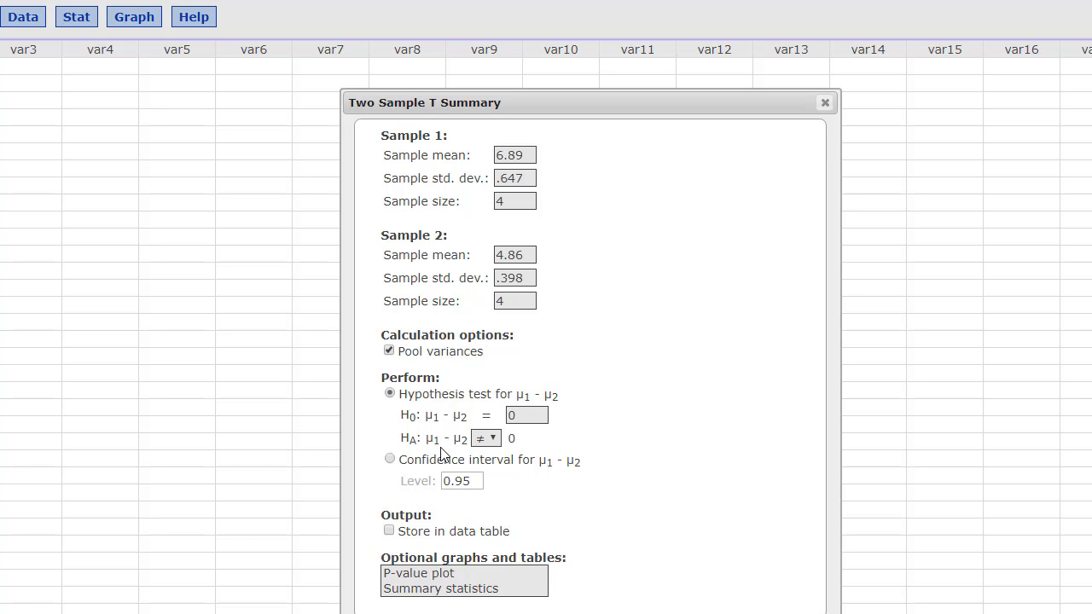
mouse_move(561, 503)
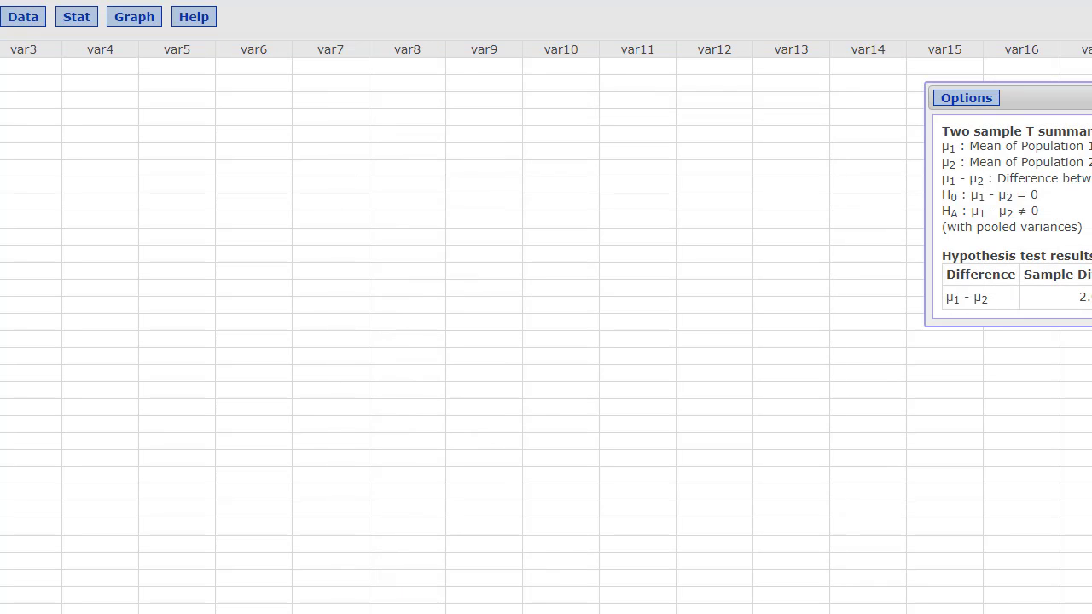
Drag the pooled t-test results window (t = 5.3448, P = 0.0018) into full view.
left_click_drag(1007, 97, 499, 112)
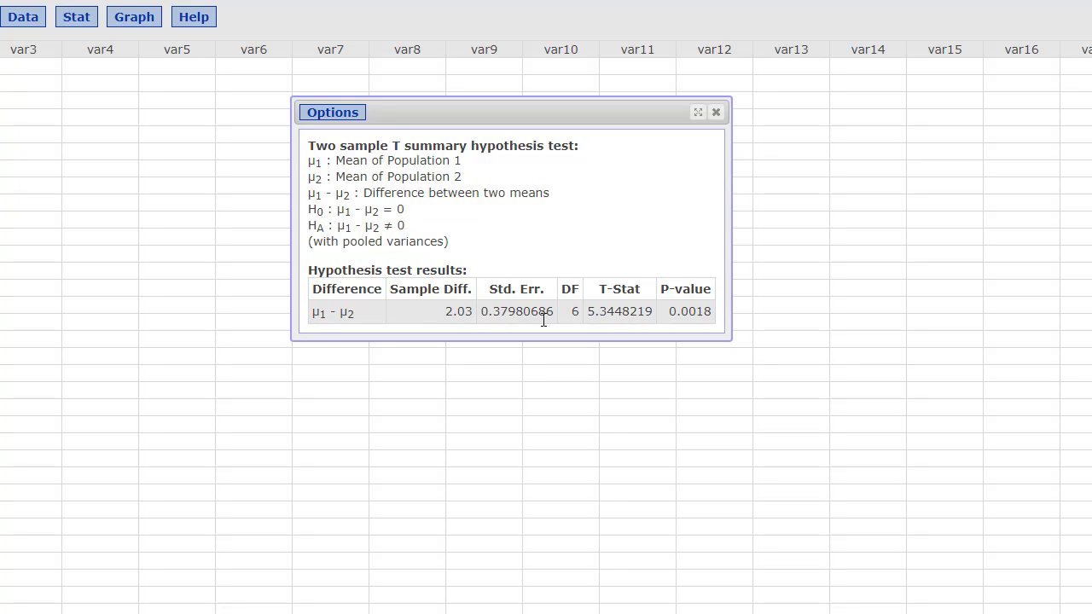
mouse_move(691, 317)
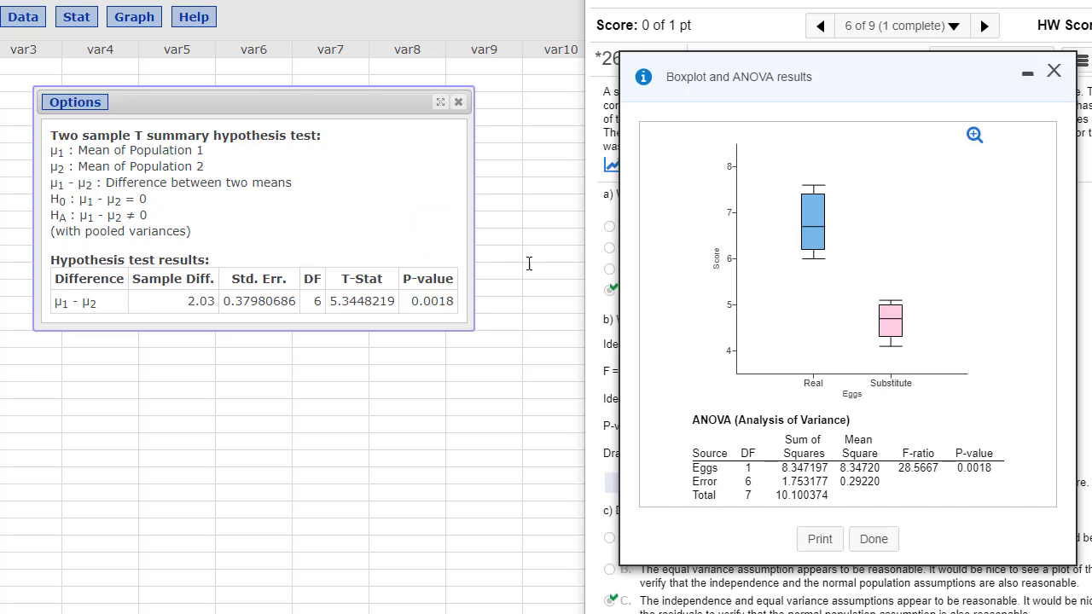
mouse_move(987, 487)
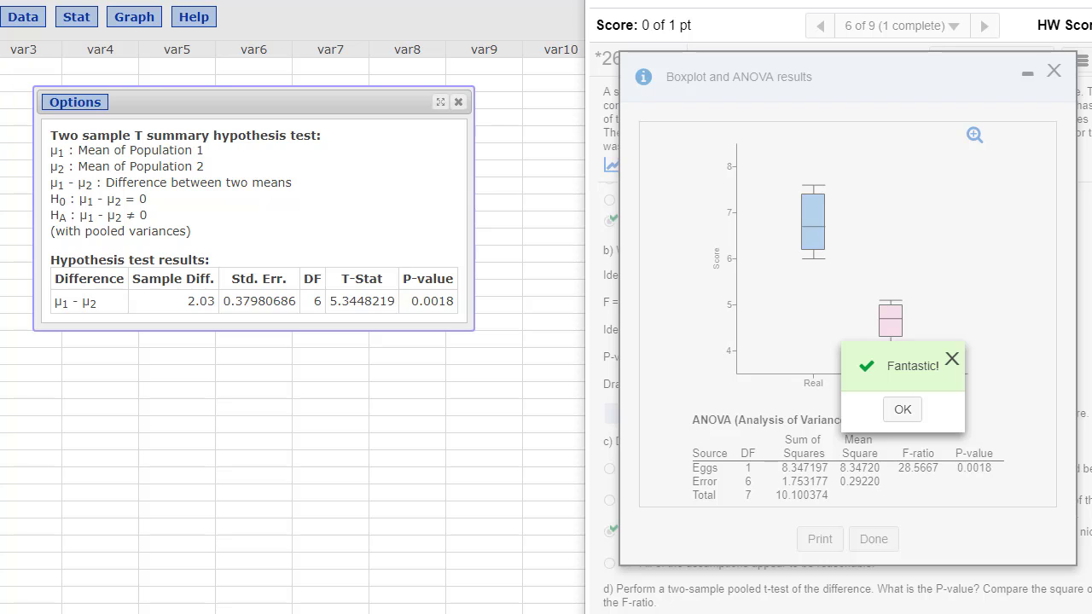
mouse_move(881, 423)
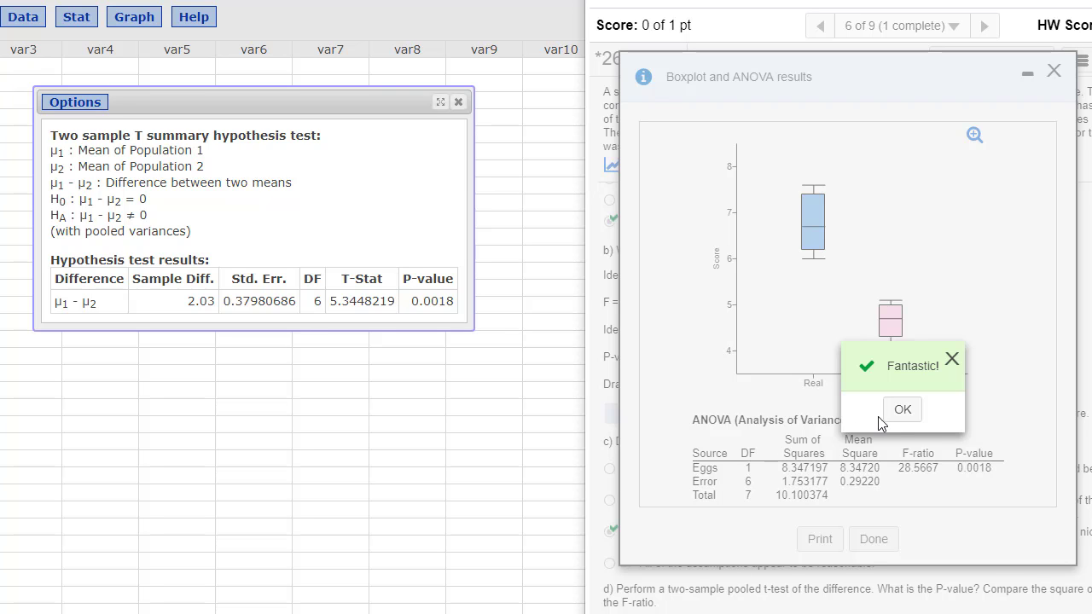
Dismiss the Fantastic! message confirming the part d P-value is correct.
left_click(901, 410)
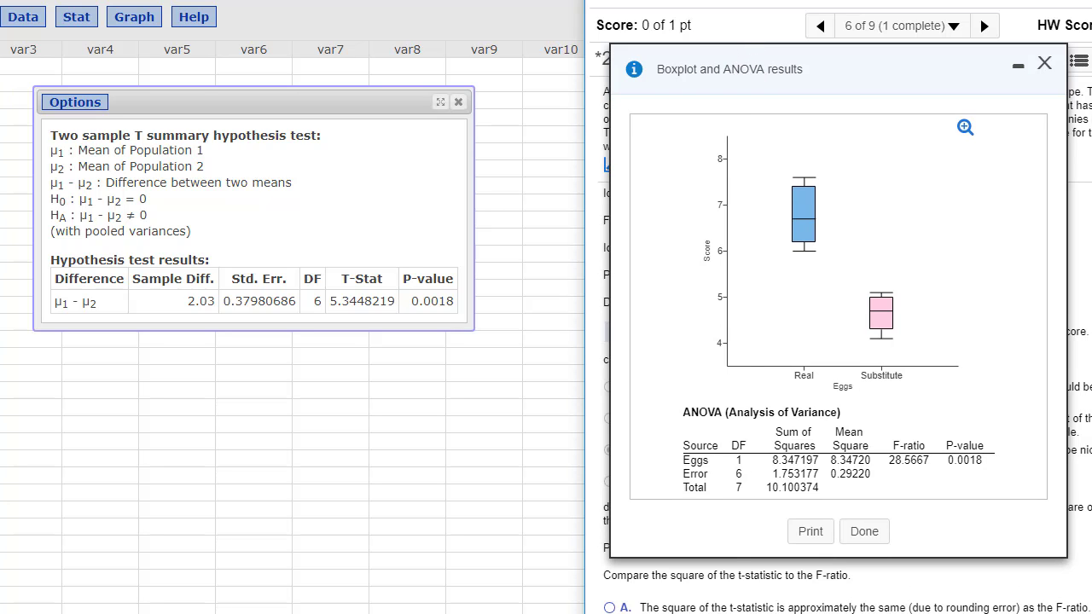
mouse_move(828, 588)
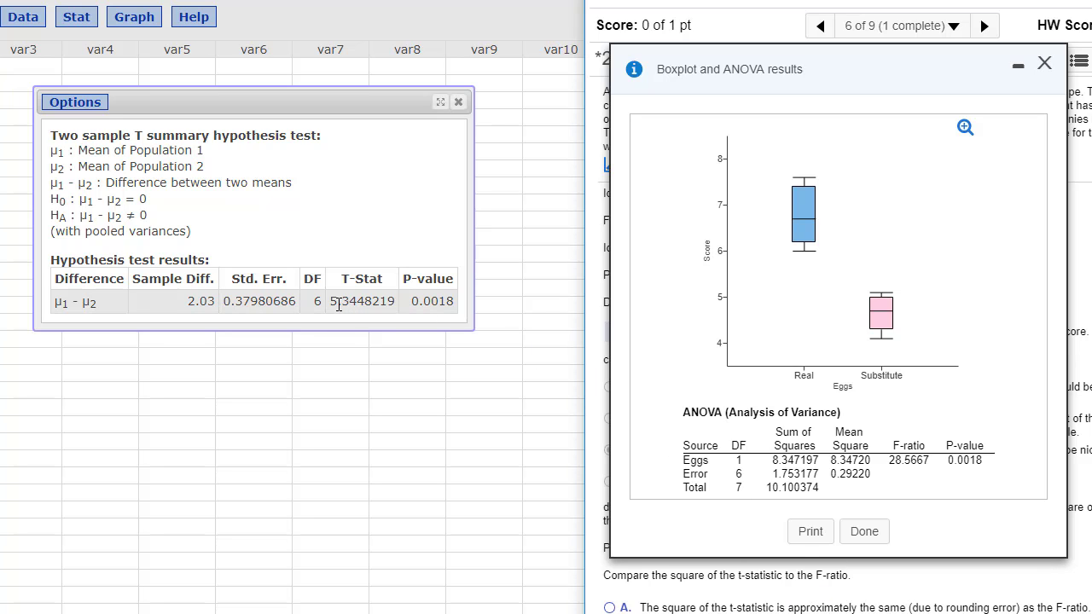
mouse_move(351, 315)
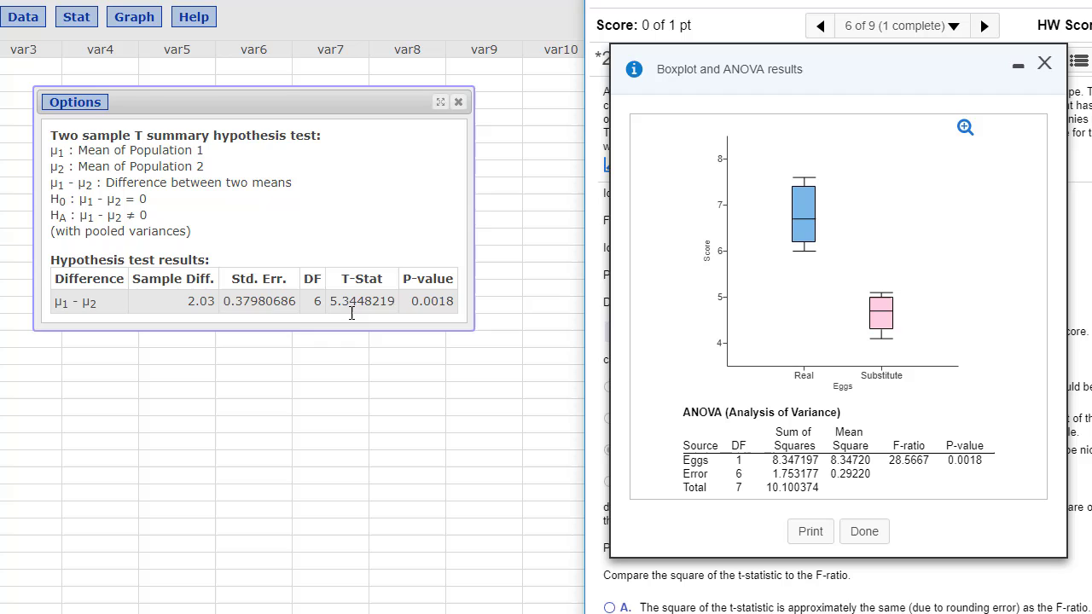
mouse_move(784, 546)
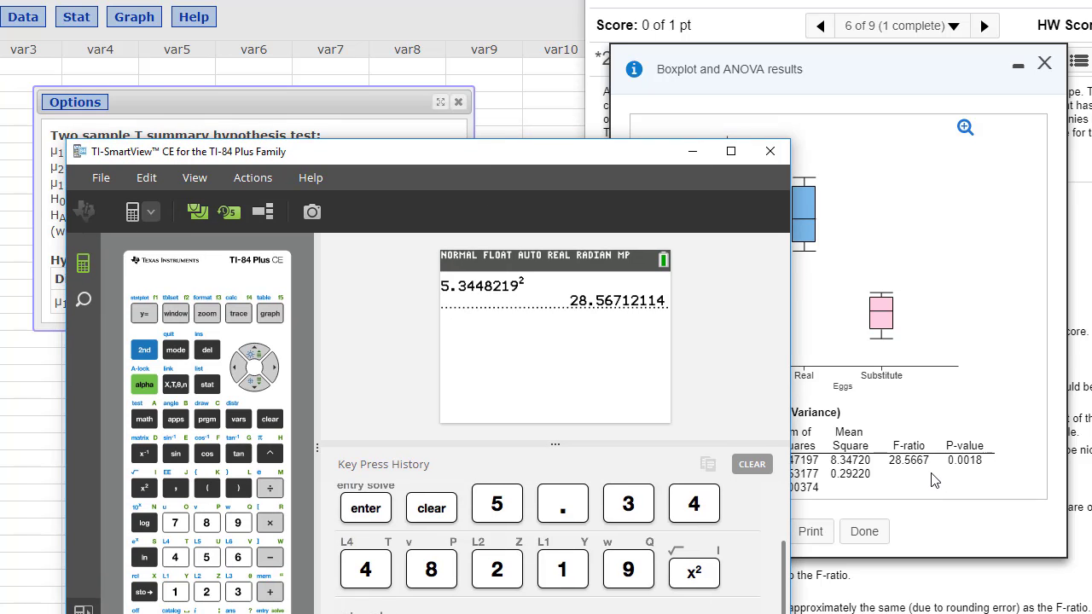
Answer that t squared approximately equals the F-ratio due to rounding error.
key("enter")
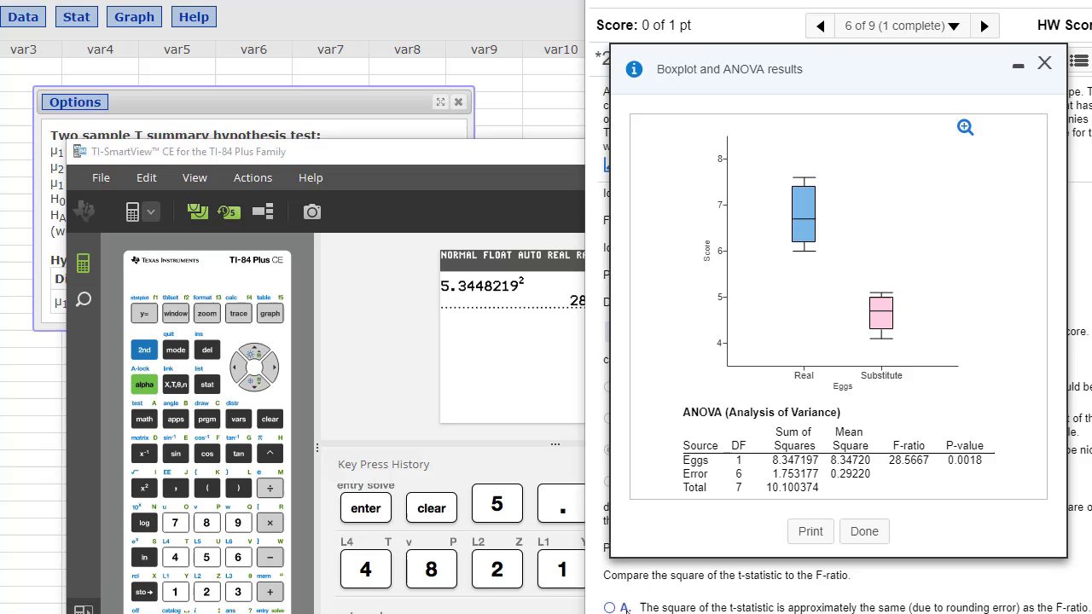
left_click(612, 605)
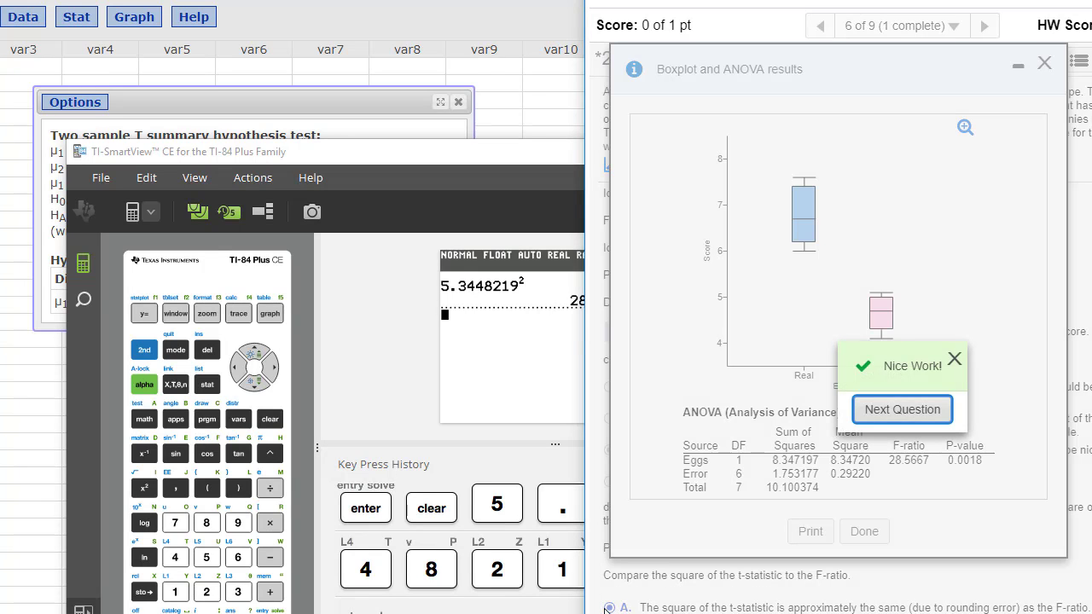